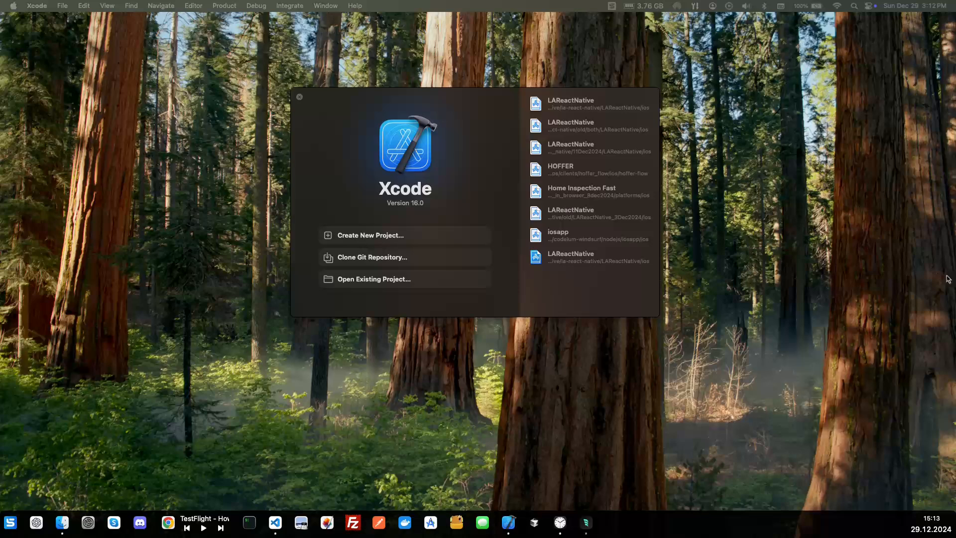
mouse_move(718, 246)
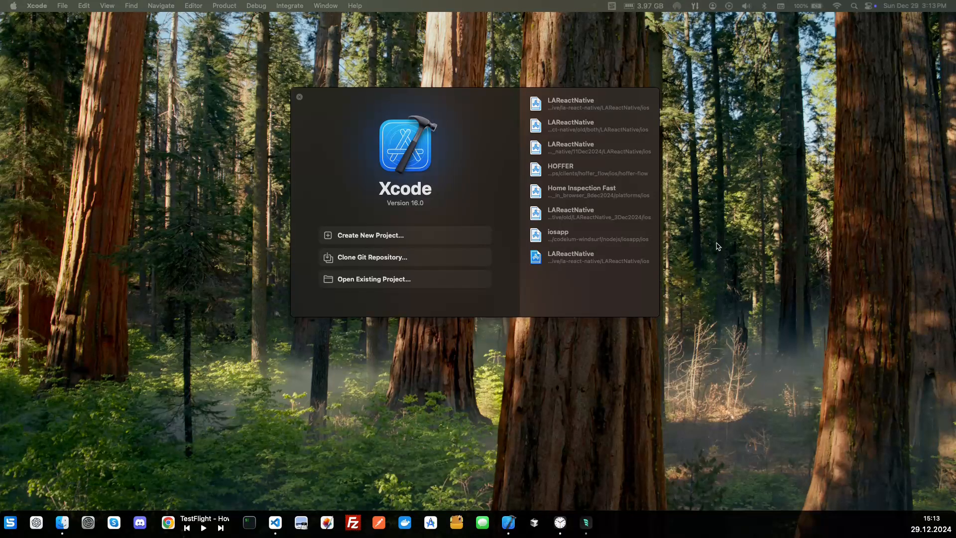
mouse_move(348, 178)
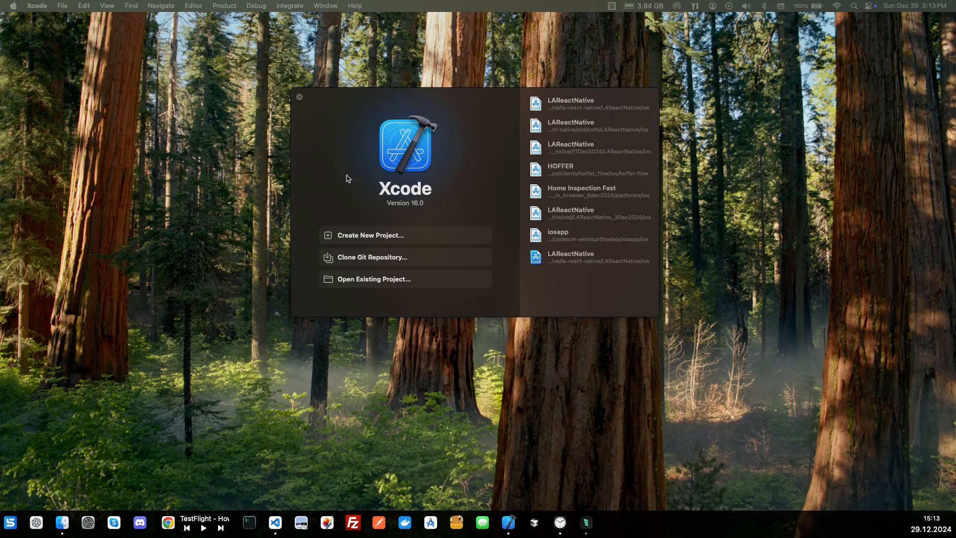
mouse_move(374, 184)
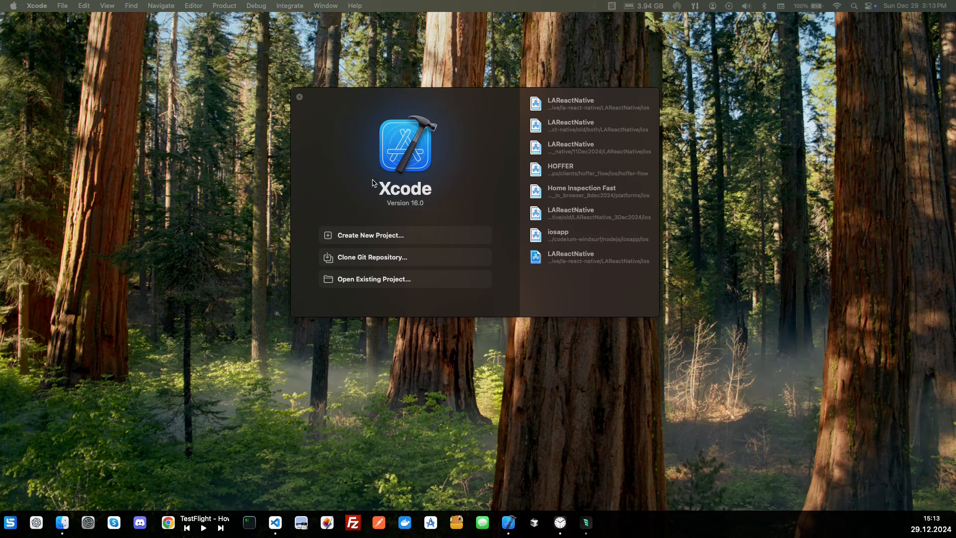
mouse_move(335, 193)
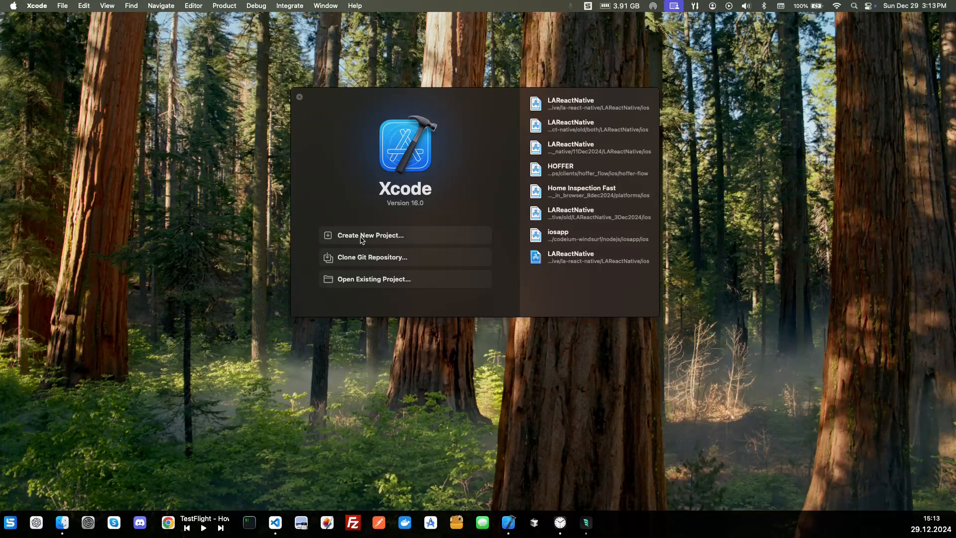
Start a new Xcode project and settle on the iOS App template after checking macOS
left_click(371, 235)
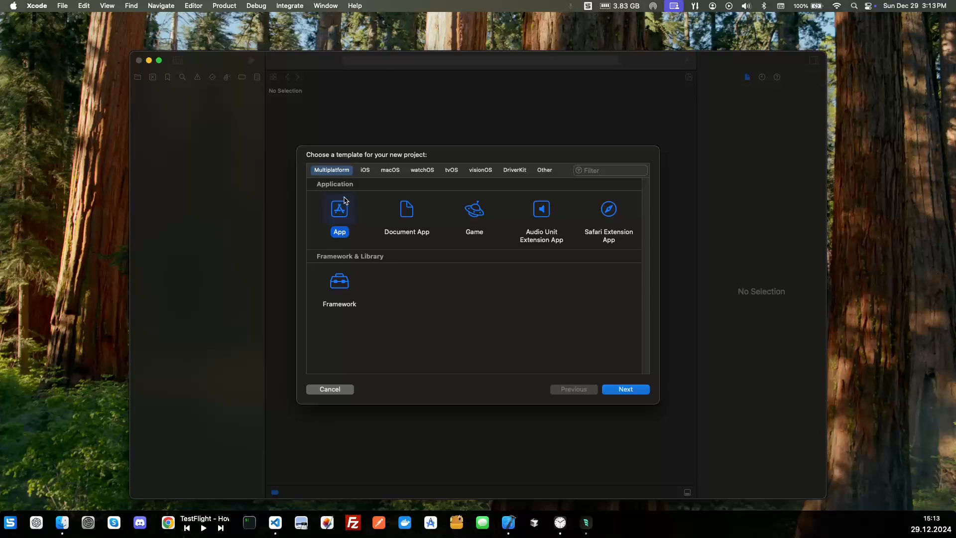
left_click(365, 169)
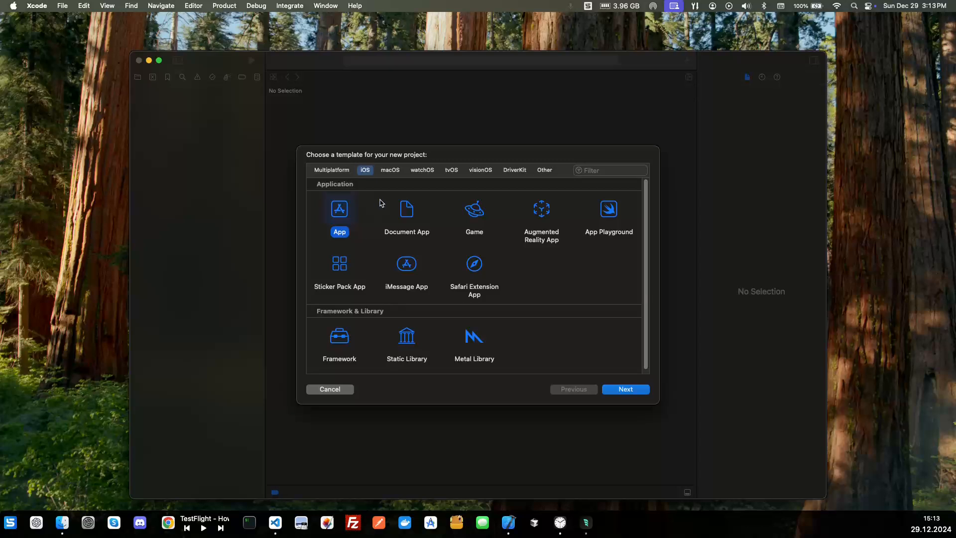
mouse_move(365, 192)
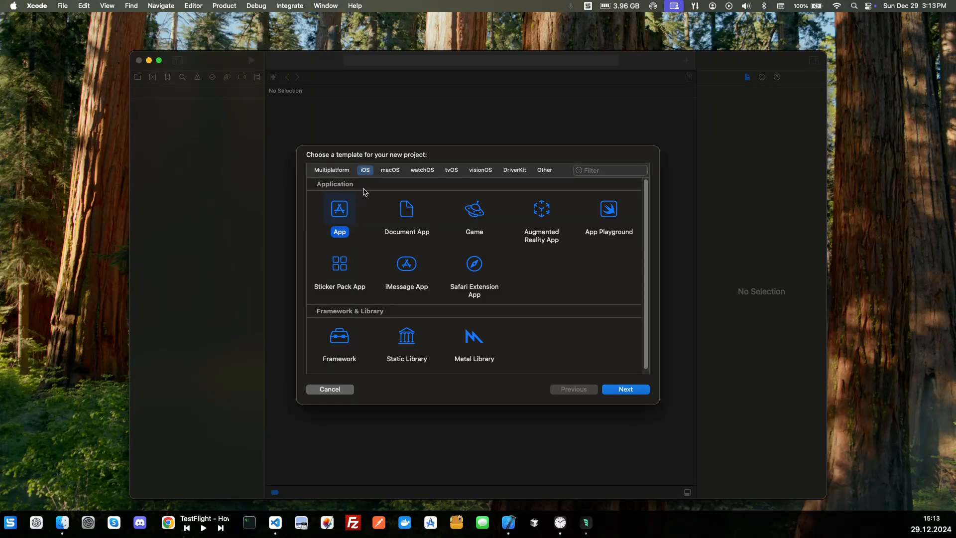
left_click(390, 169)
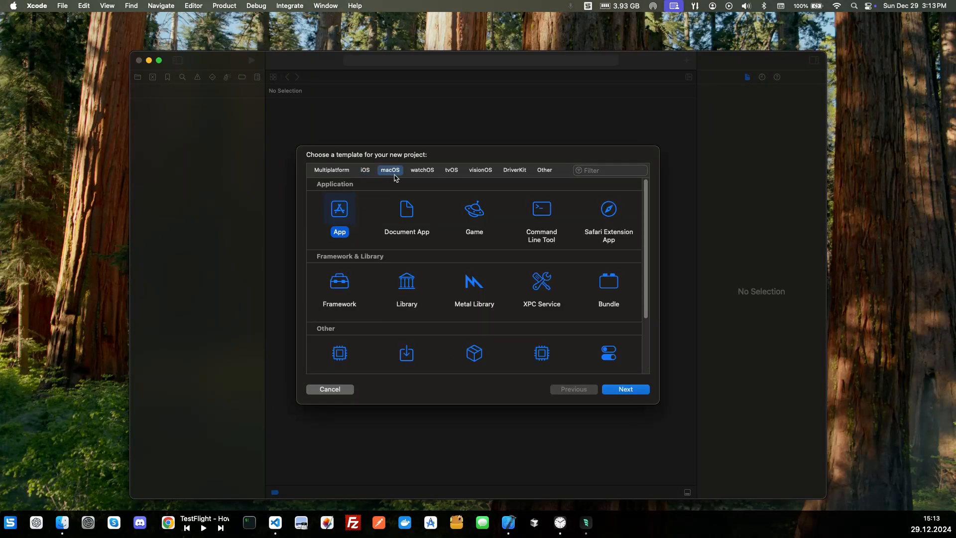
left_click(365, 169)
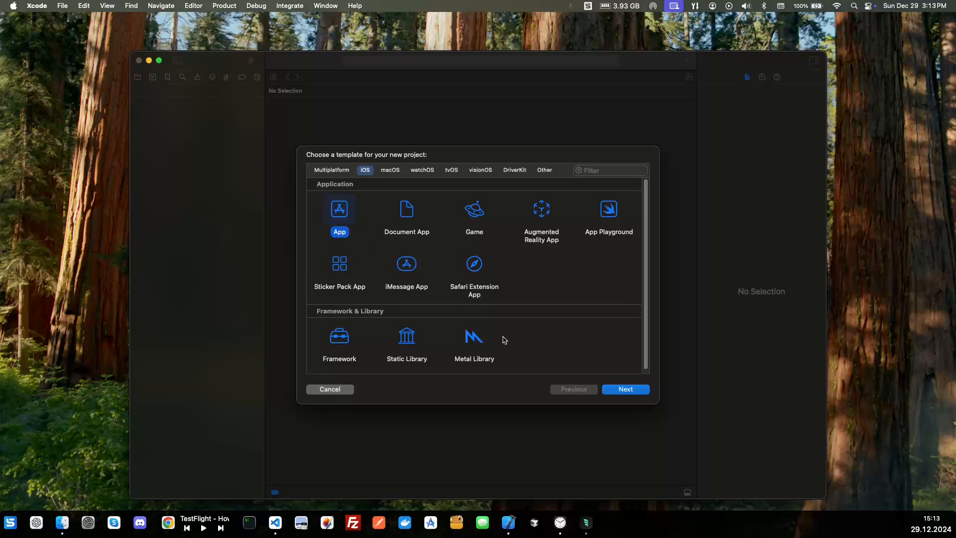
Name the product Todo and revise the organization identifier with 'larry' and 'allen'
left_click(626, 389)
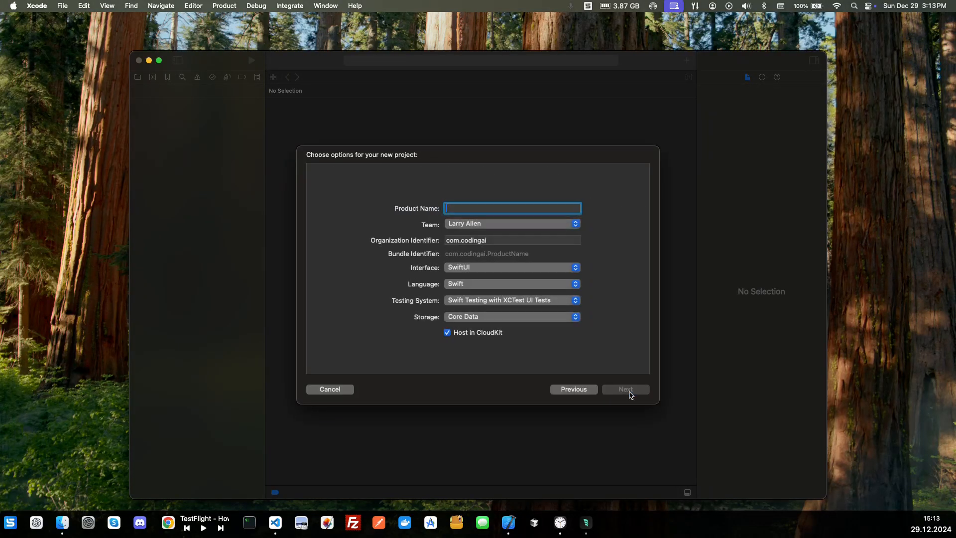
mouse_move(512, 208)
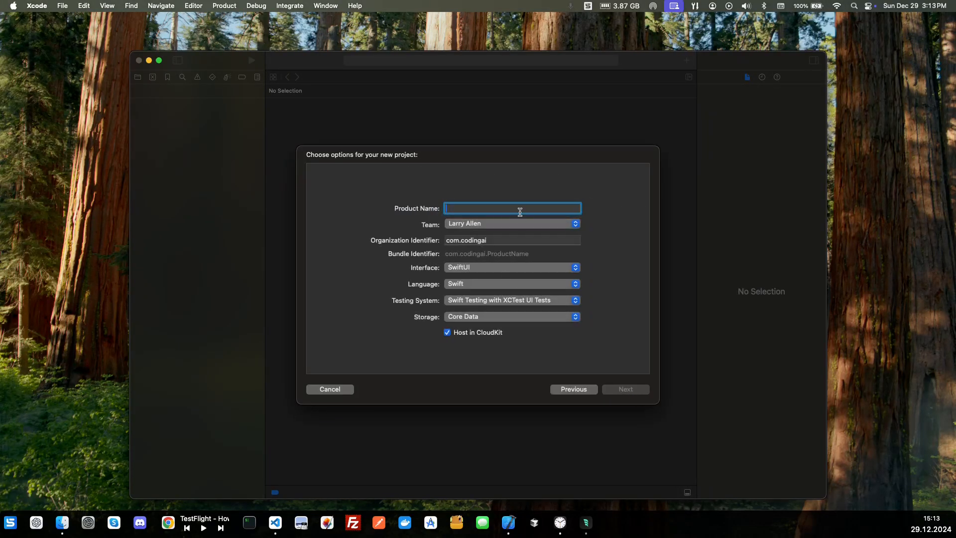
type("Todo")
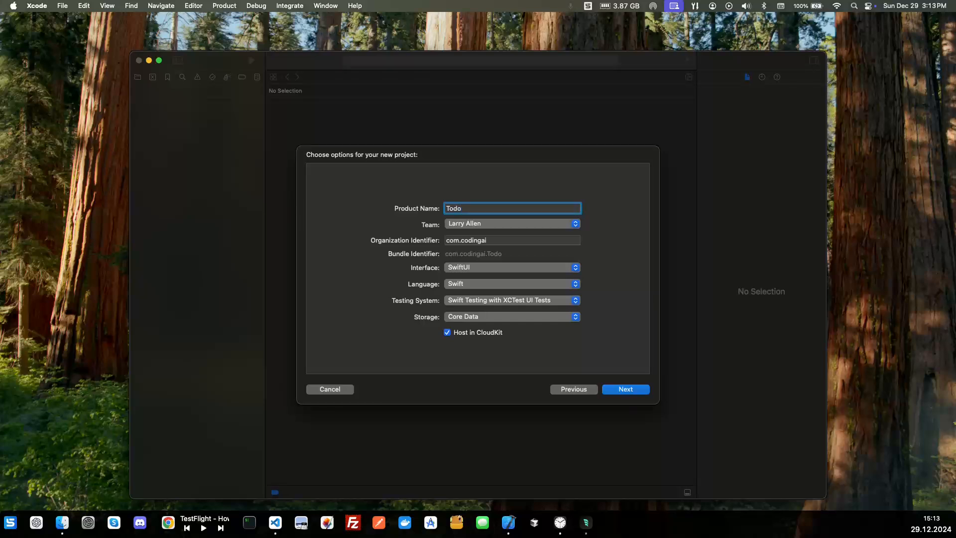
left_click(512, 240)
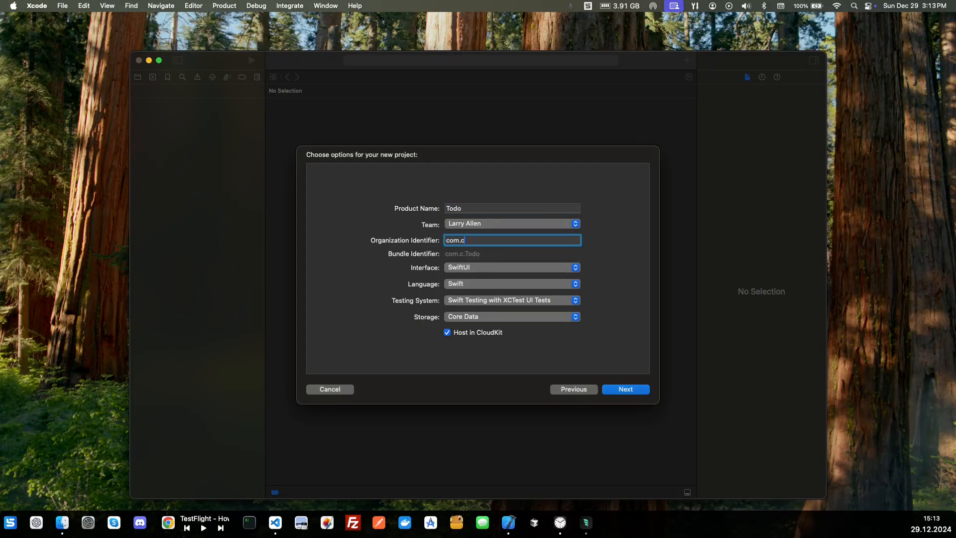
type("larry")
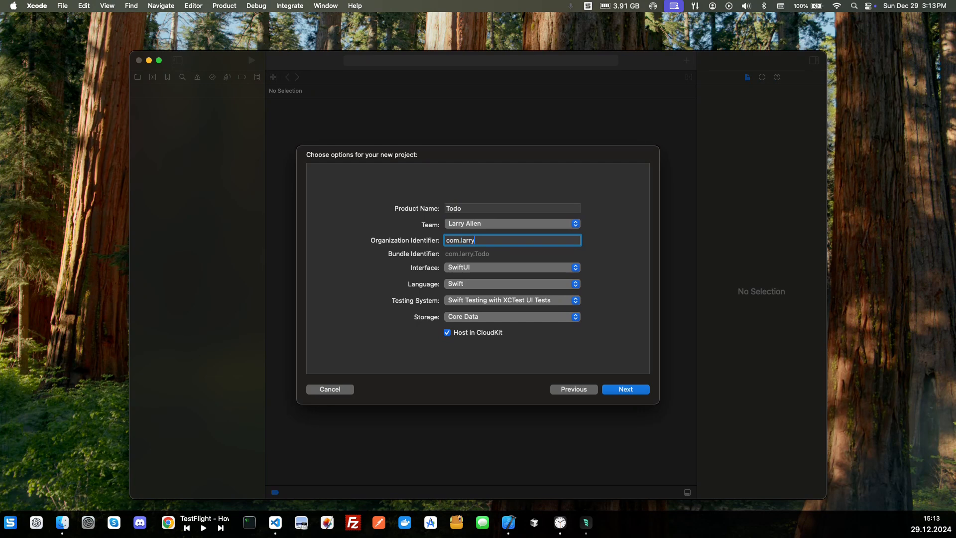
type("allen")
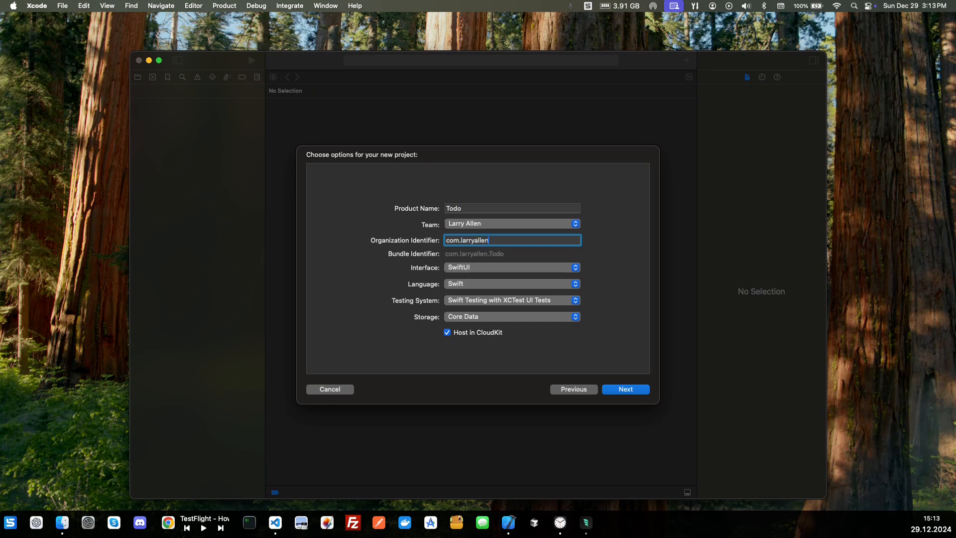
Keep the current team and SwiftUI interface, then review the testing system choices
left_click(511, 223)
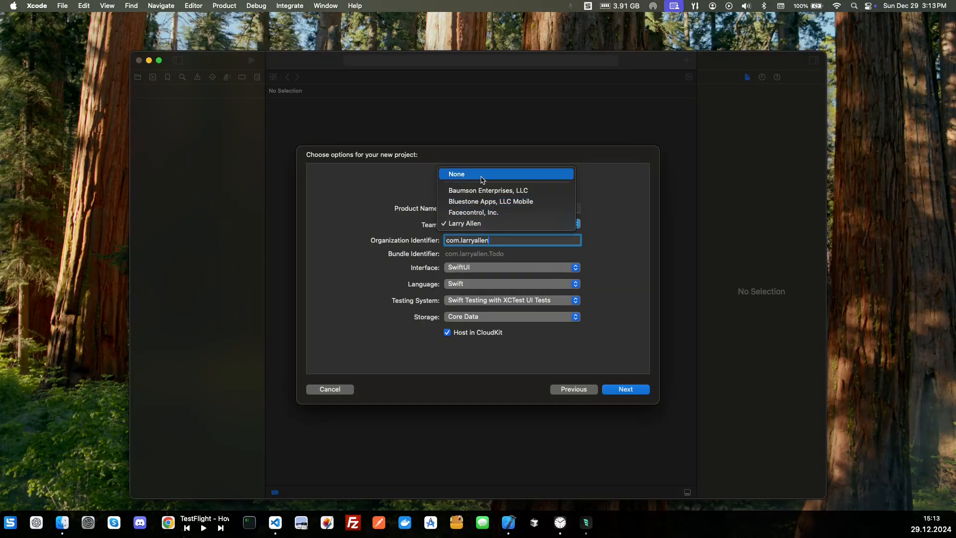
left_click(466, 223)
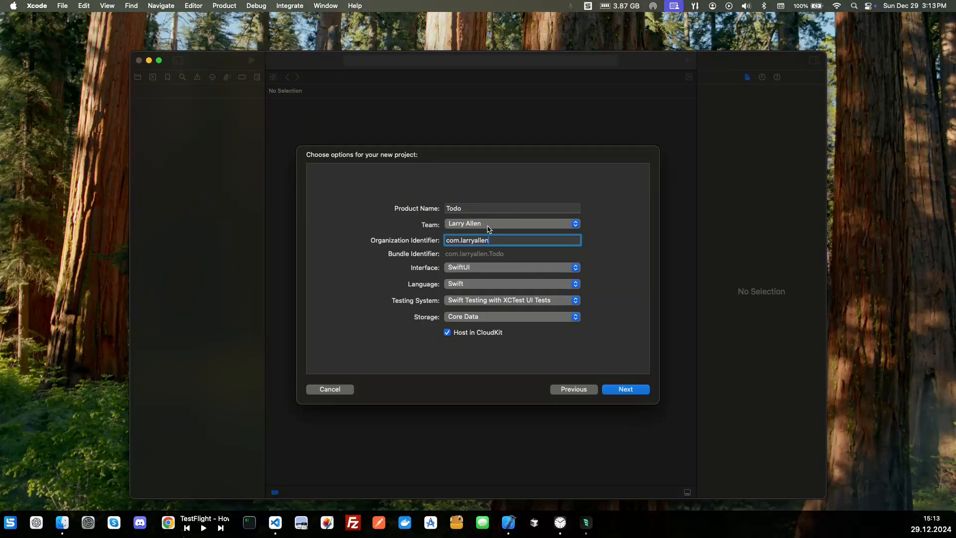
mouse_move(509, 240)
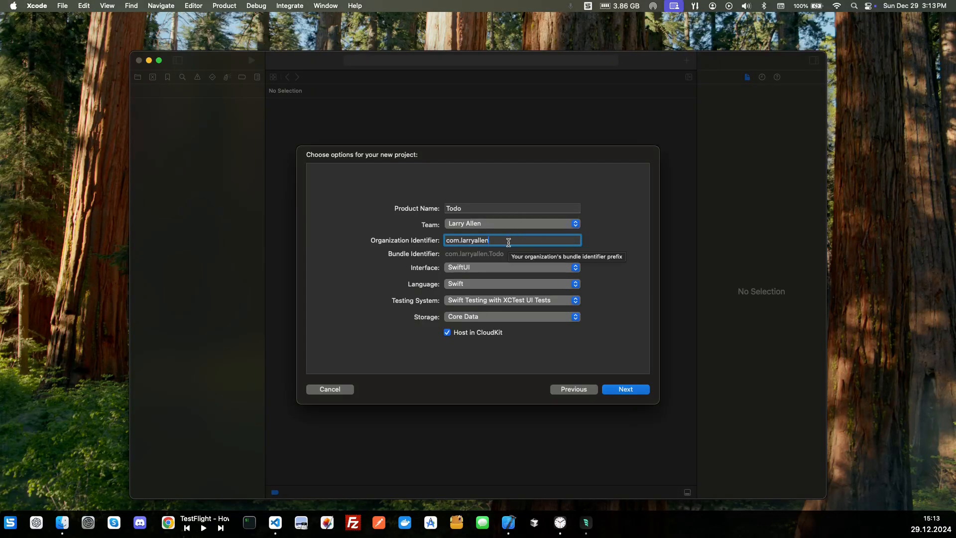
mouse_move(442, 275)
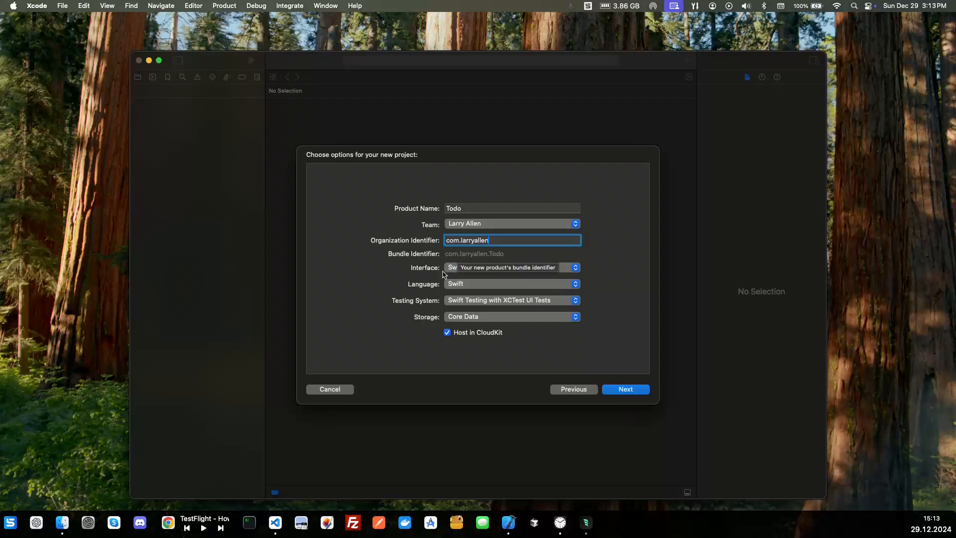
left_click(512, 267)
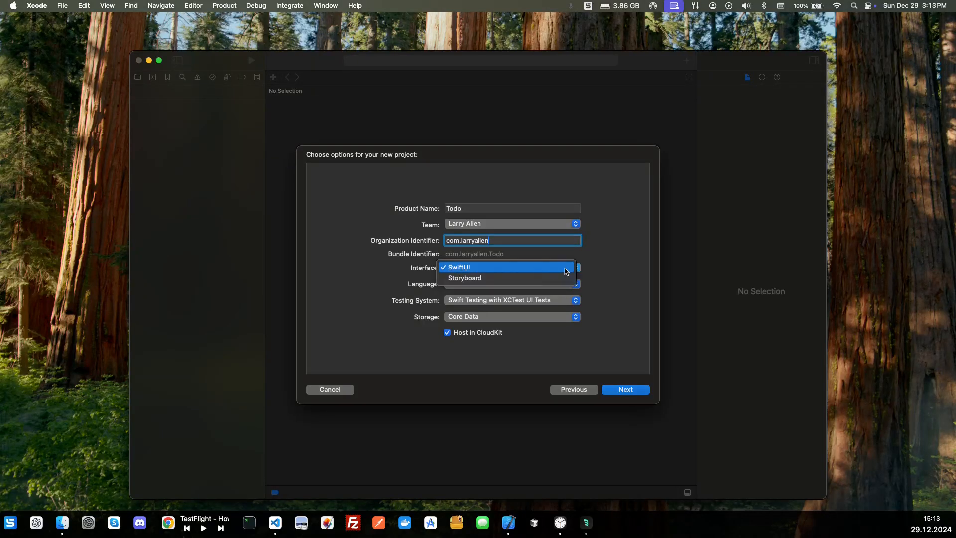
left_click(458, 267)
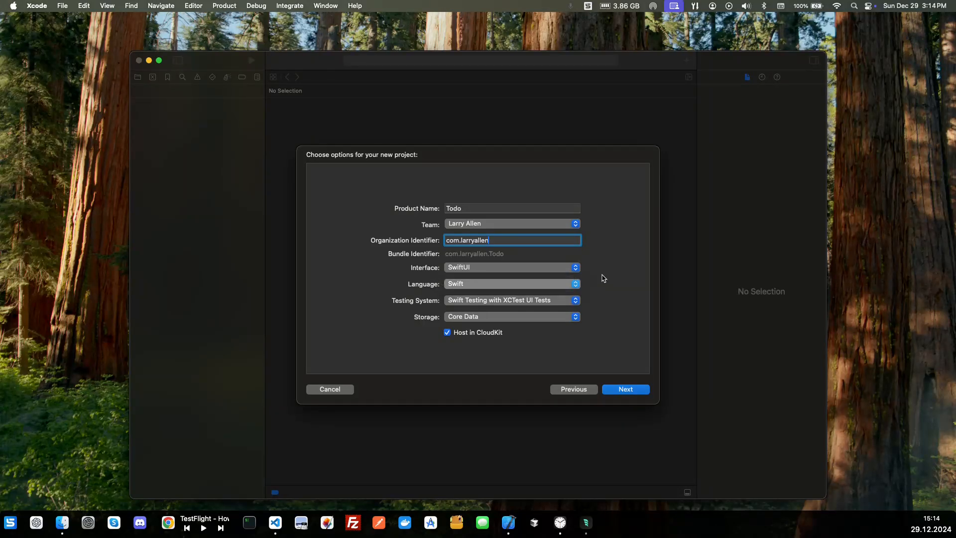
left_click(511, 300)
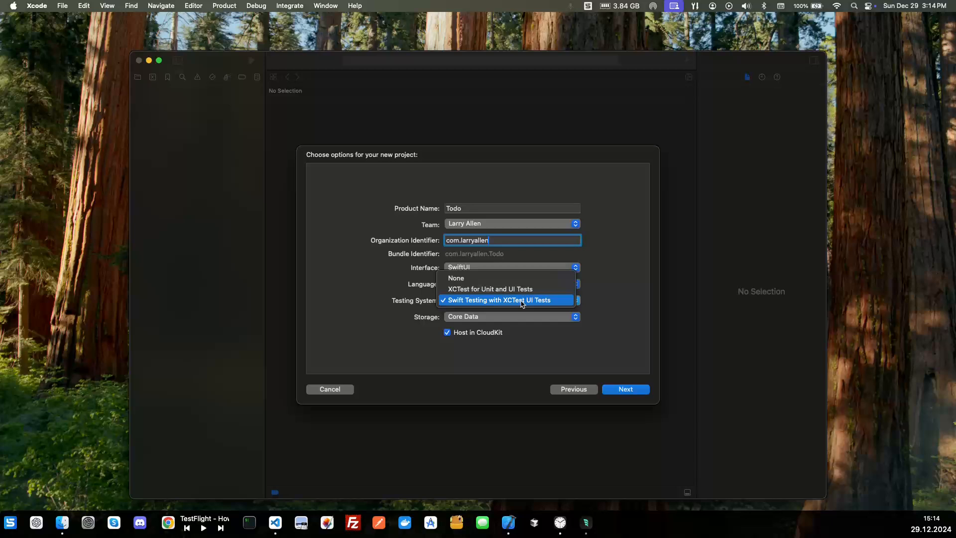
mouse_move(478, 300)
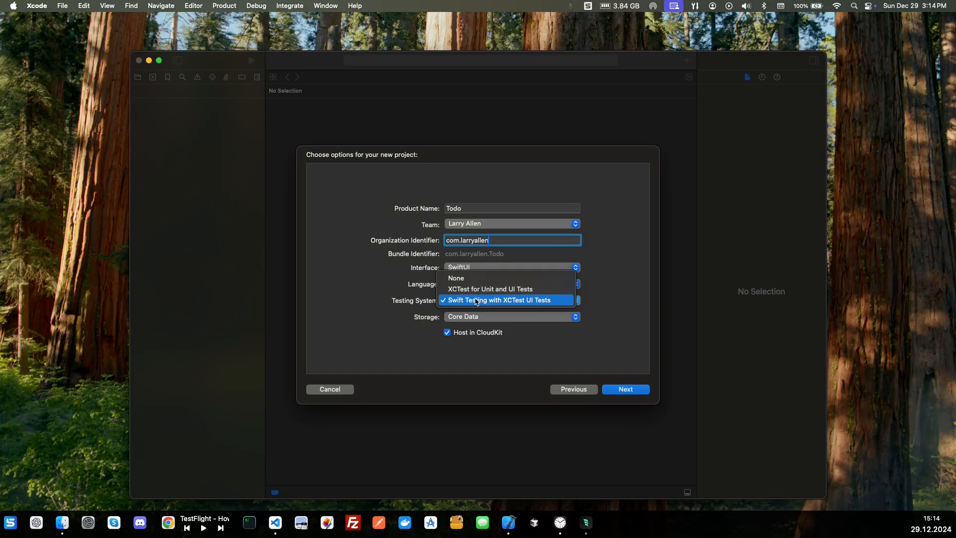
mouse_move(521, 310)
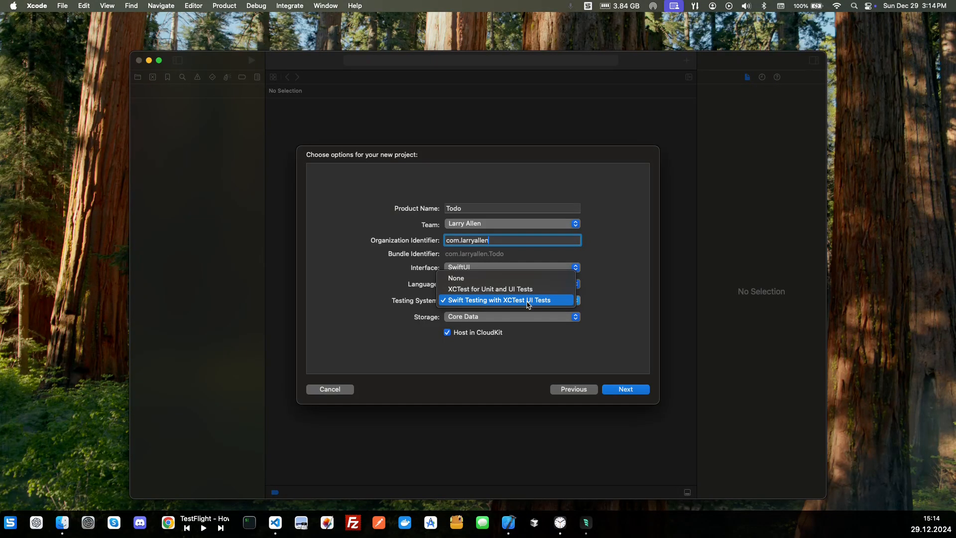
mouse_move(490, 289)
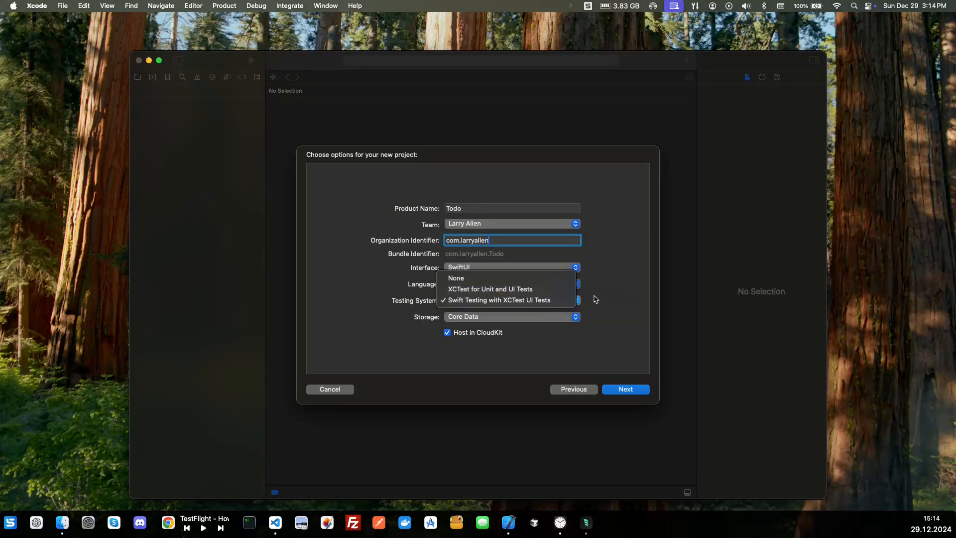
left_click(499, 300)
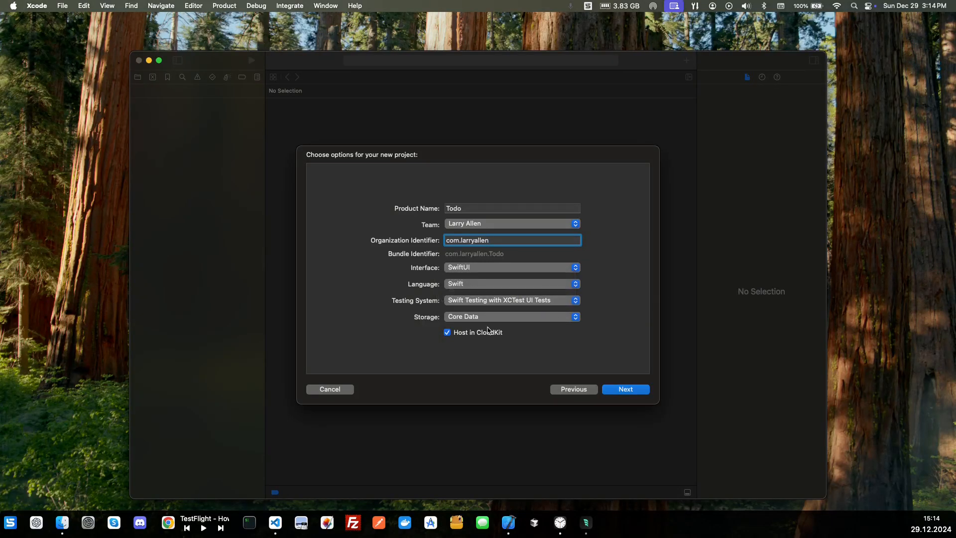
left_click(511, 317)
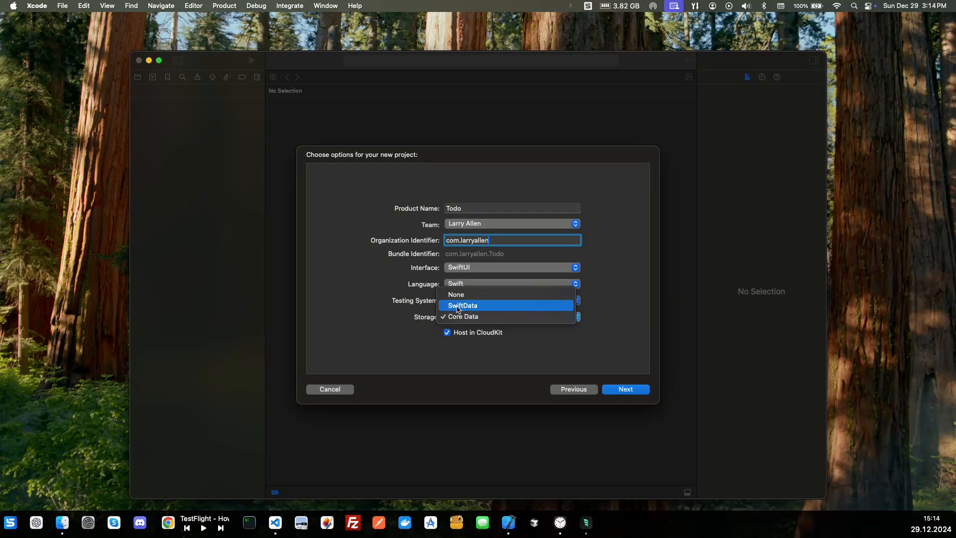
mouse_move(480, 309)
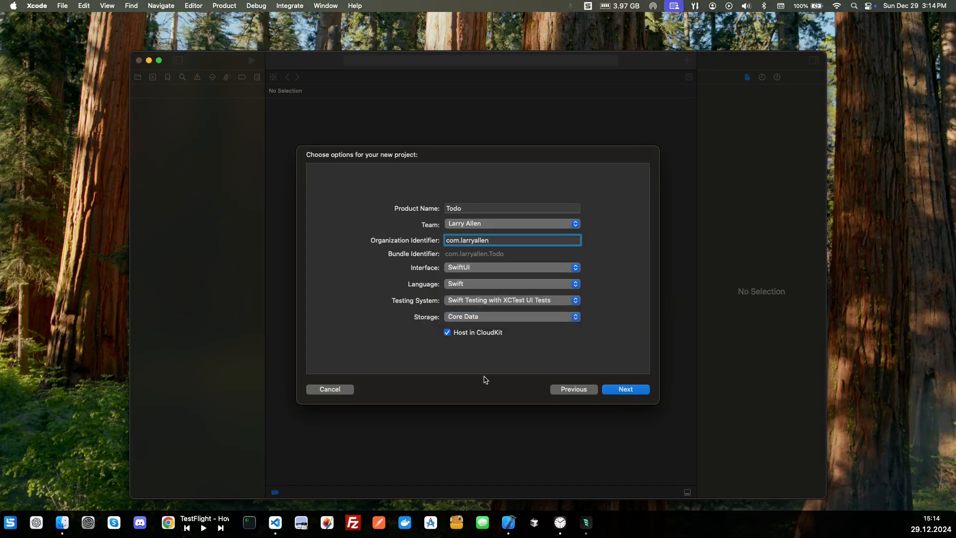
mouse_move(468, 342)
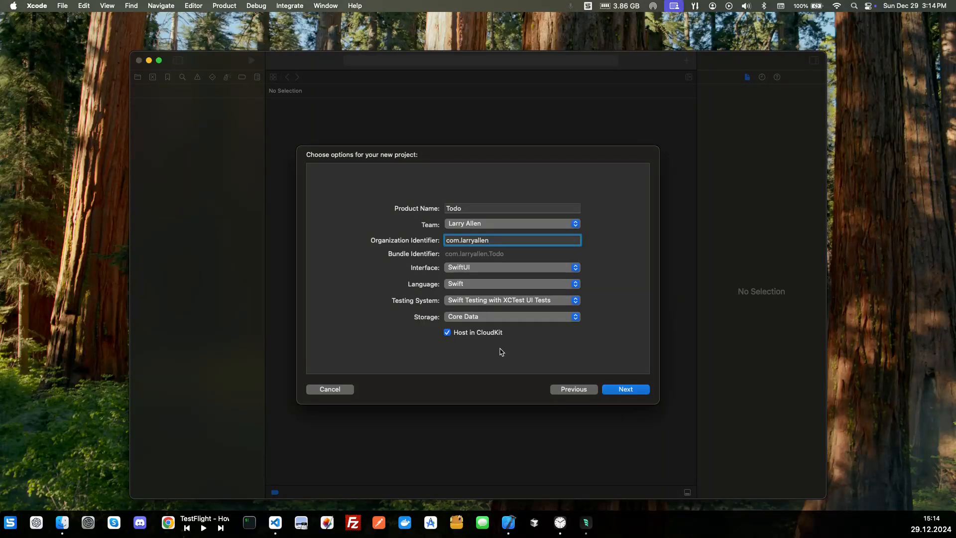
mouse_move(539, 353)
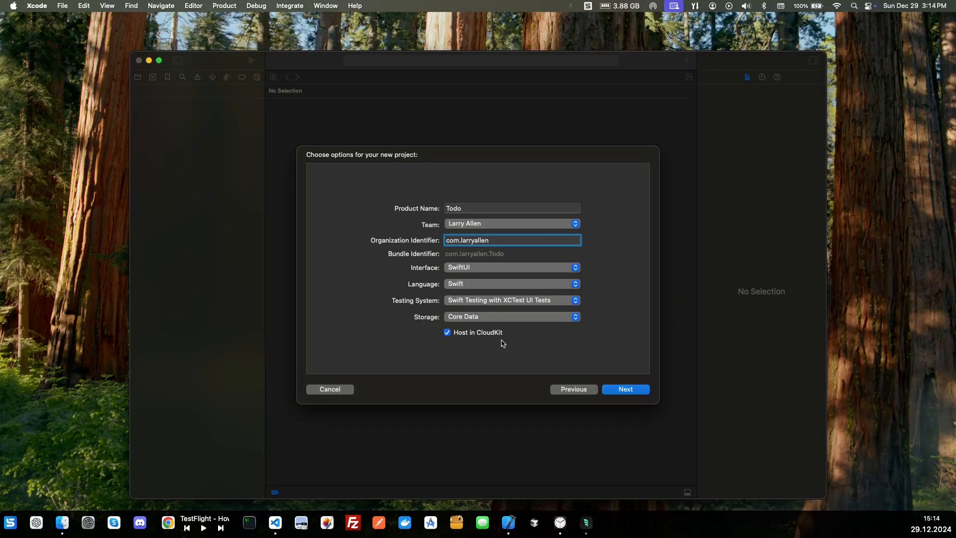
mouse_move(538, 349)
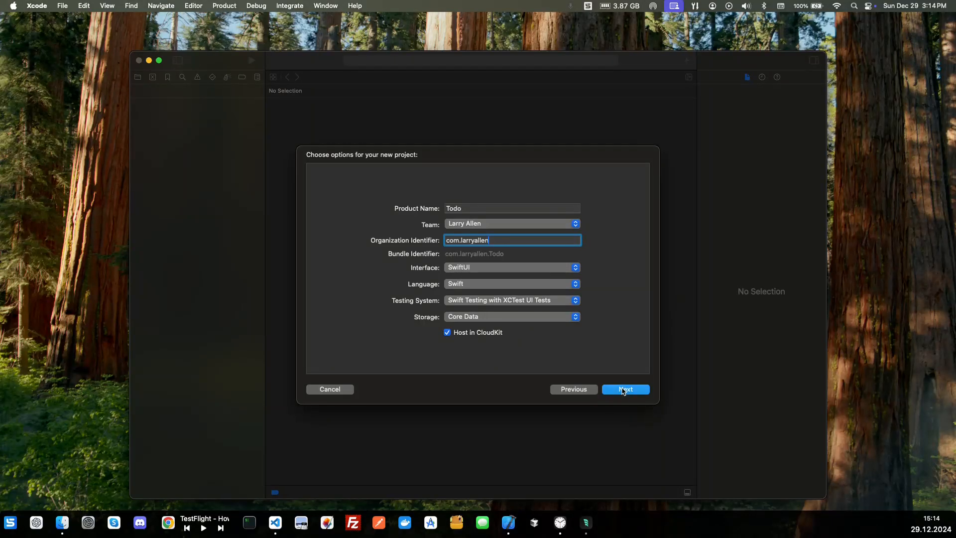
Proceed to the save sheet and choose the dev folder as the project location
left_click(624, 390)
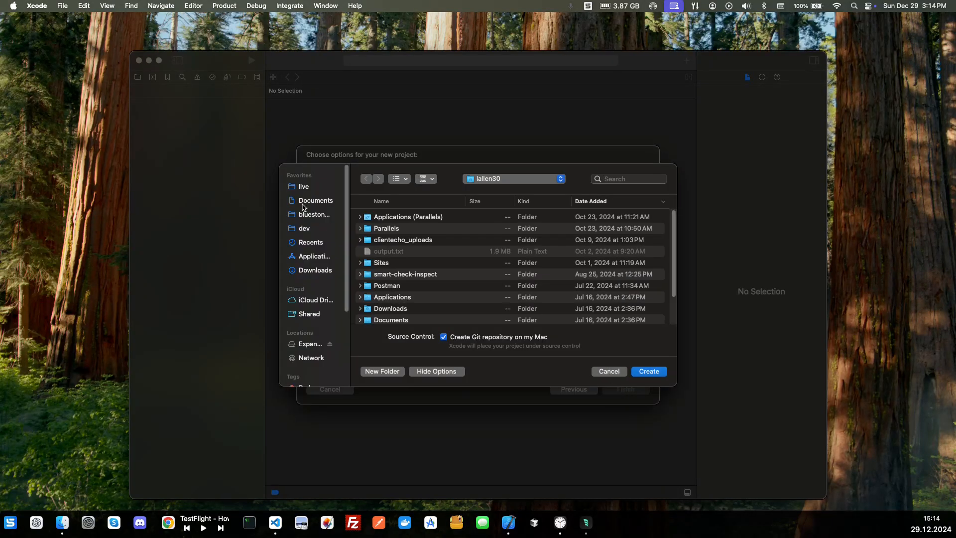
mouse_move(322, 278)
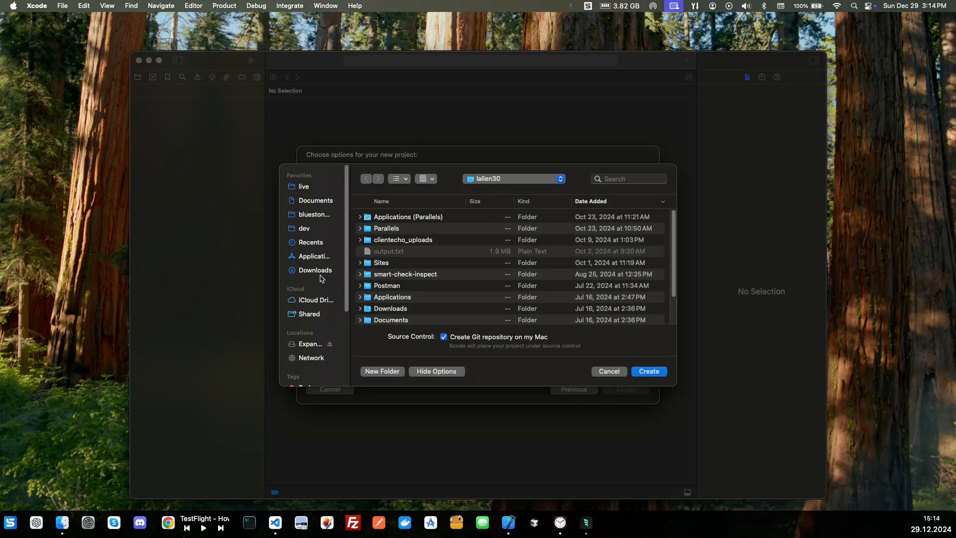
mouse_move(509, 187)
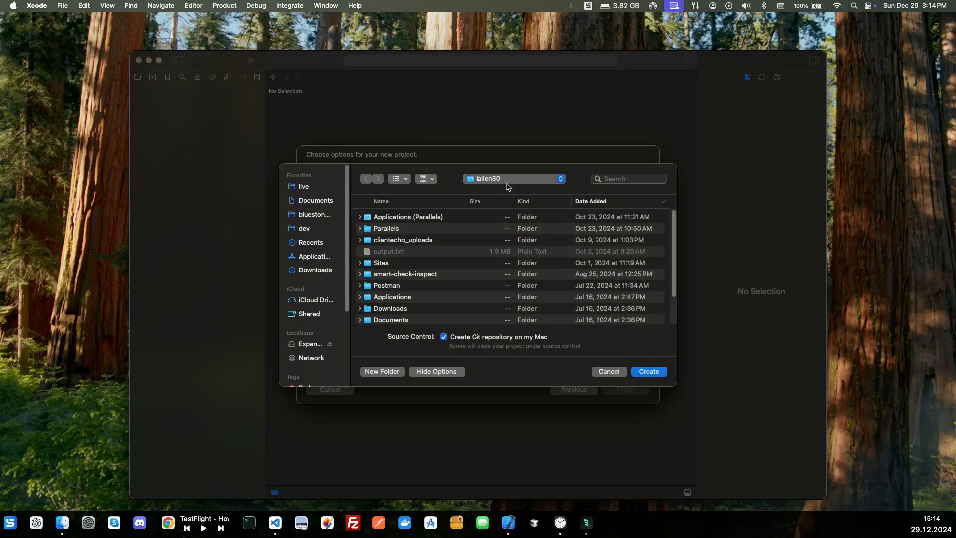
left_click(514, 178)
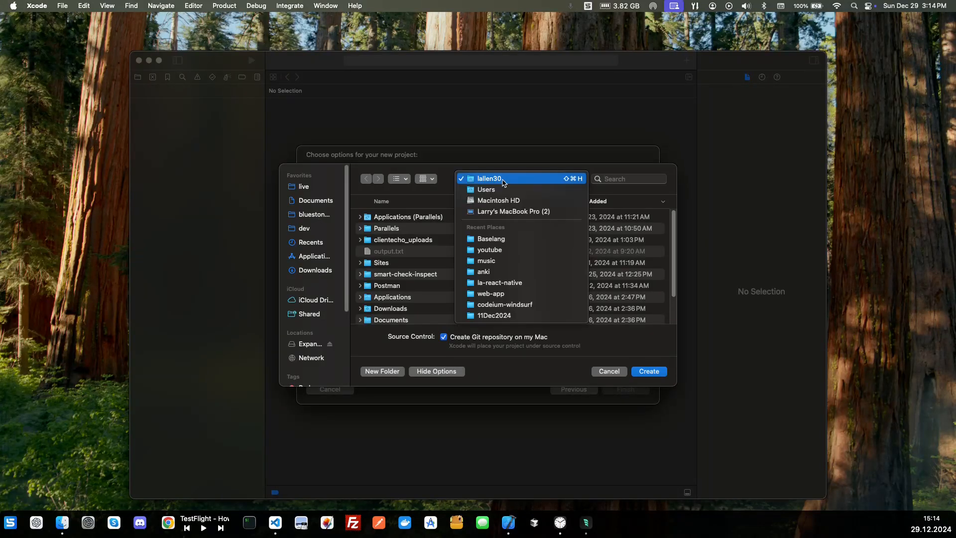
left_click(489, 178)
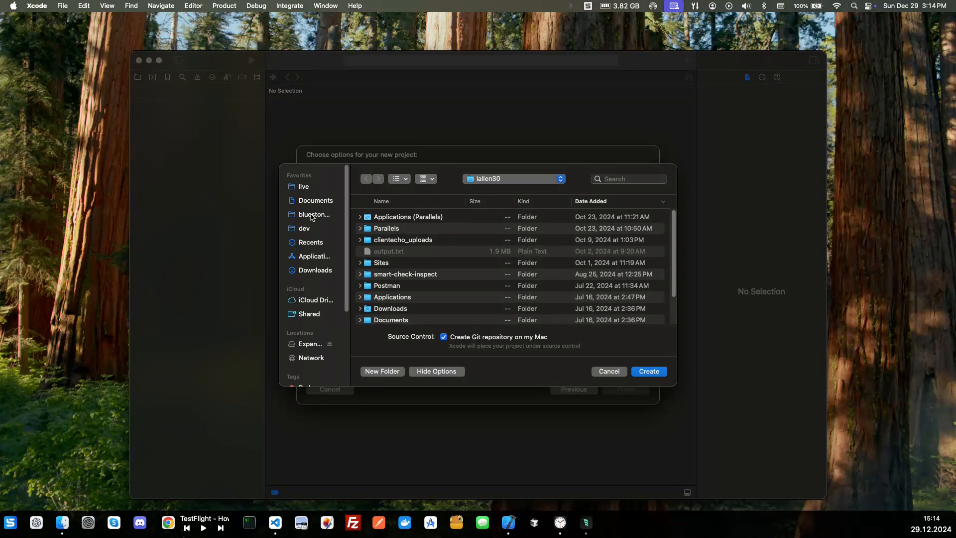
left_click(305, 229)
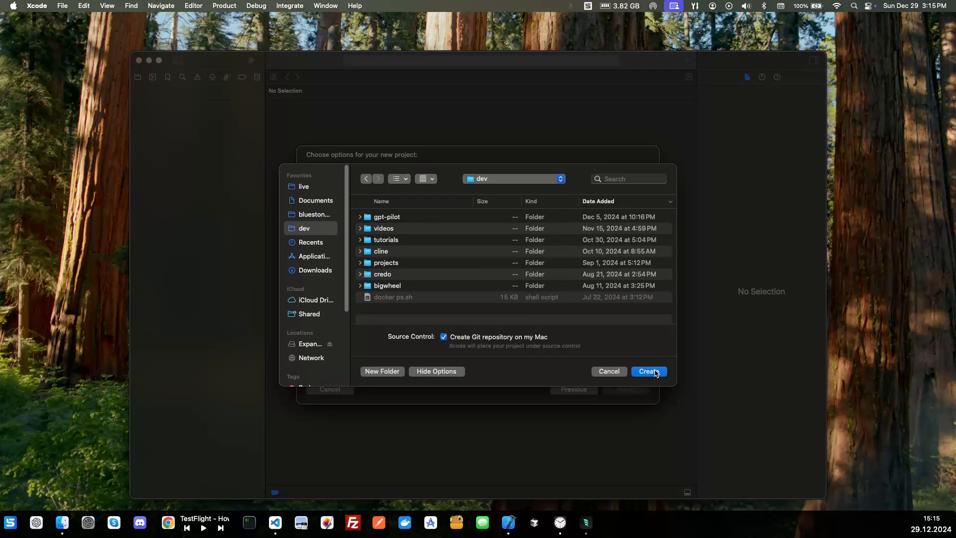
Create the Todo project in dev so its ContentView code opens in Xcode
left_click(648, 371)
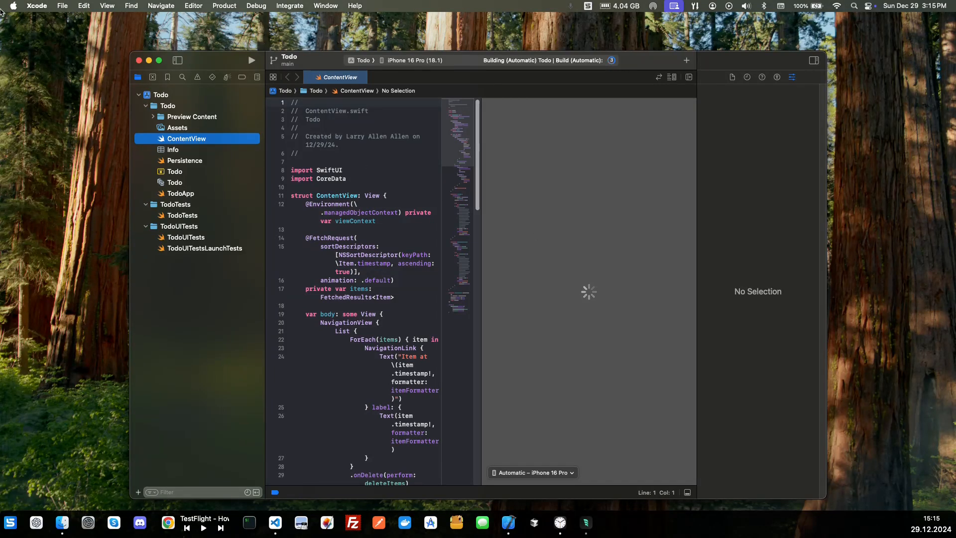
left_click(36, 6)
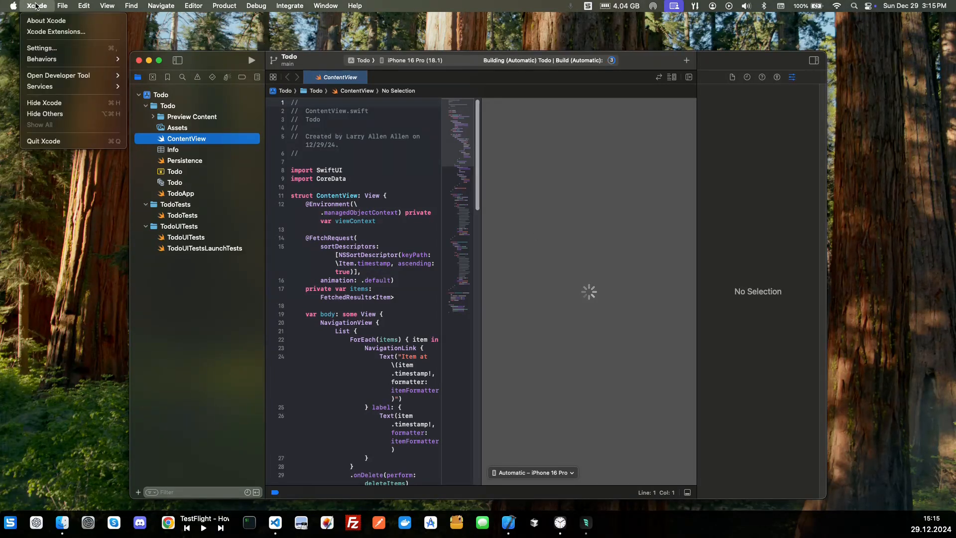
mouse_move(41, 47)
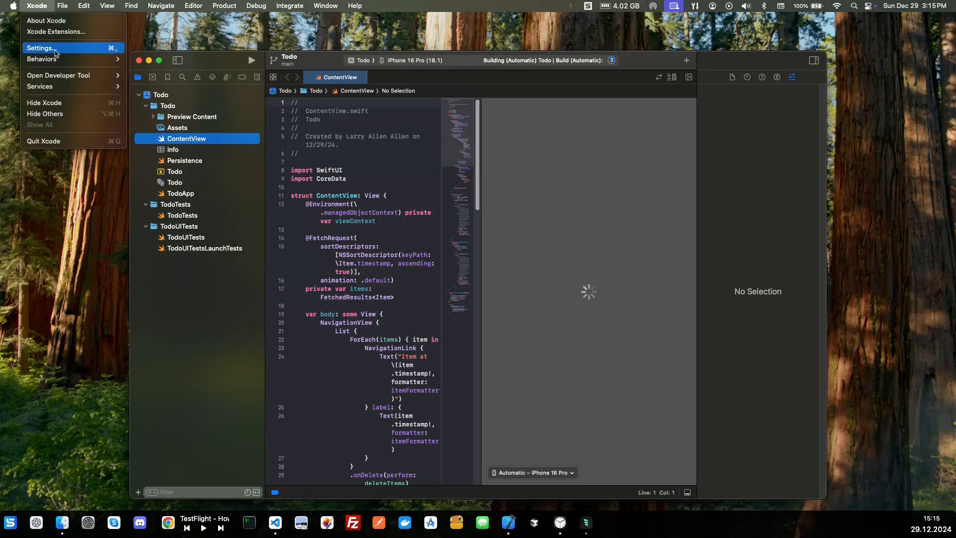
left_click(39, 48)
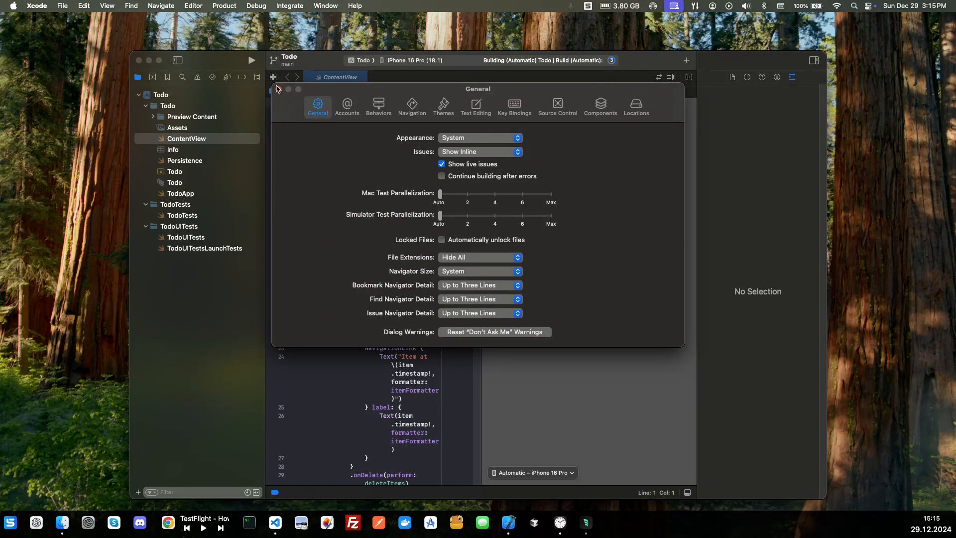
left_click(276, 89)
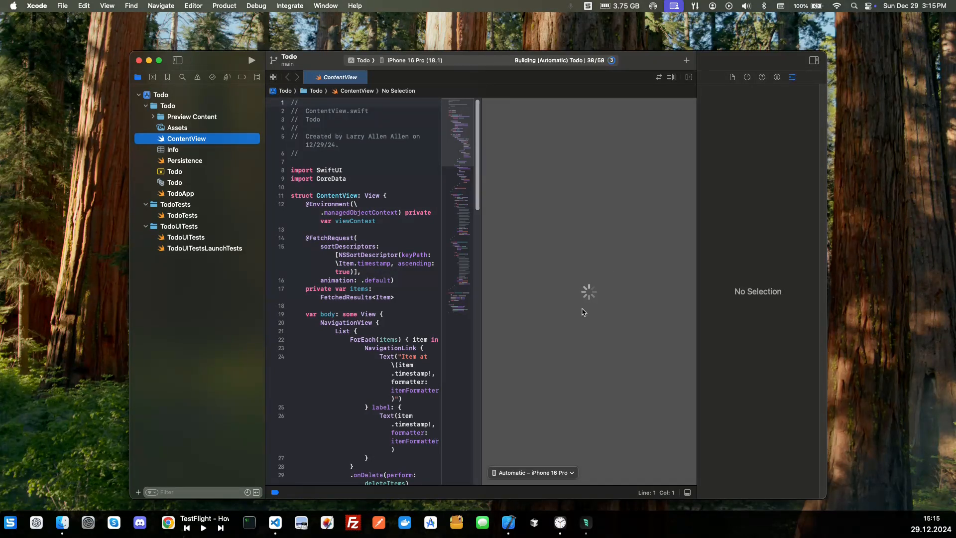
mouse_move(630, 413)
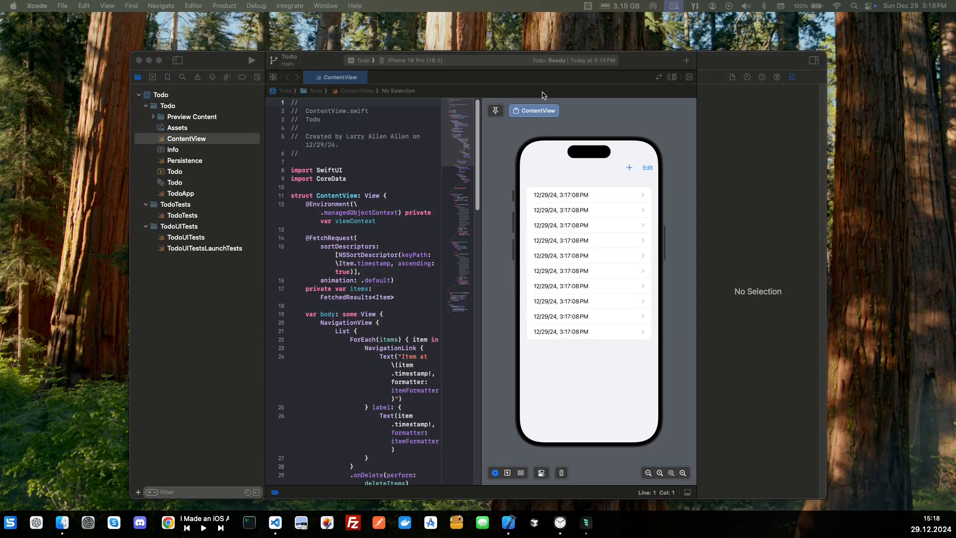
mouse_move(550, 169)
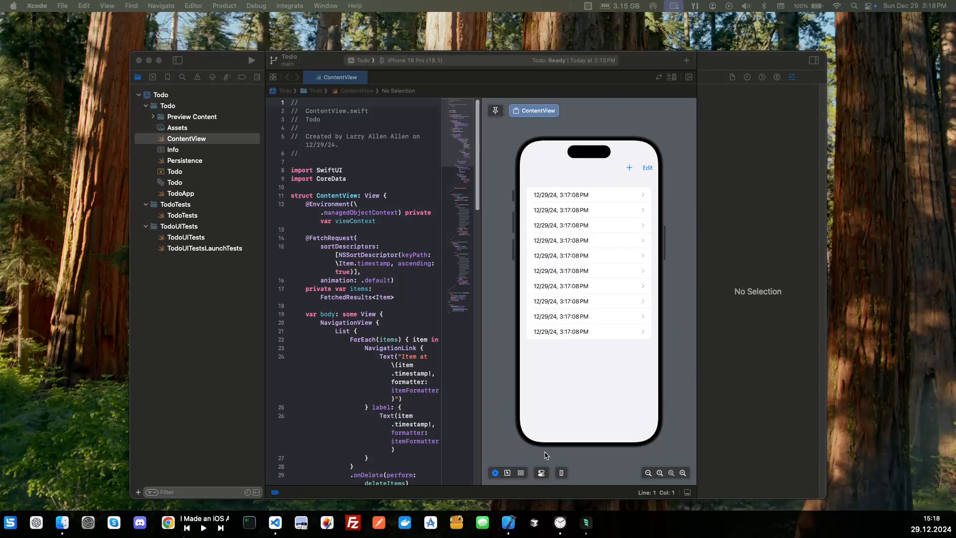
mouse_move(590, 352)
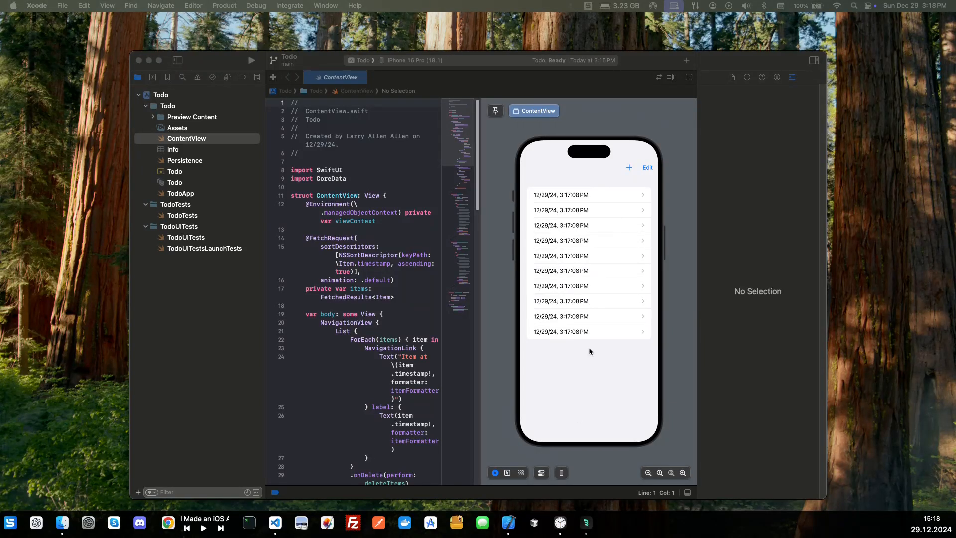
mouse_move(543, 167)
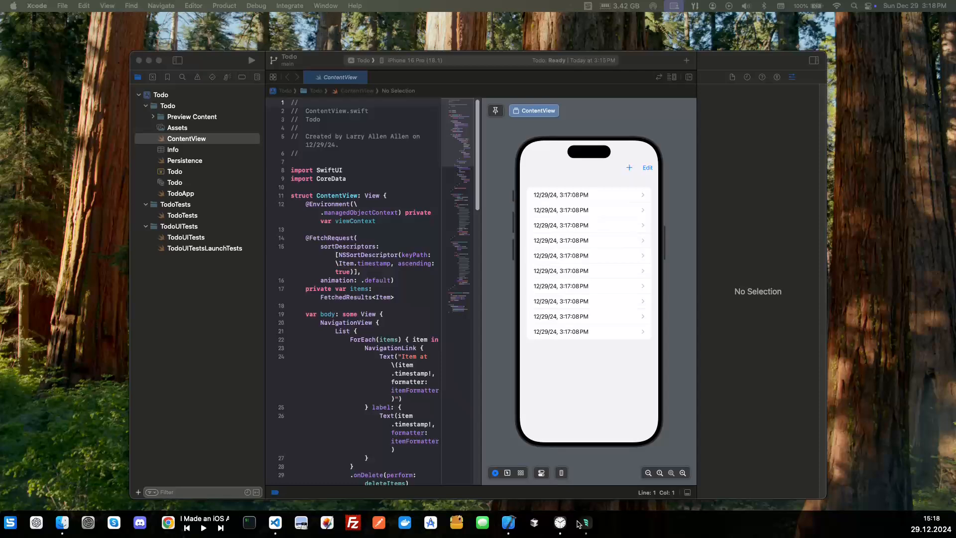
Open the dev/Todo folder in Windsurf as a trusted workspace and show the Cascade panel
left_click(584, 523)
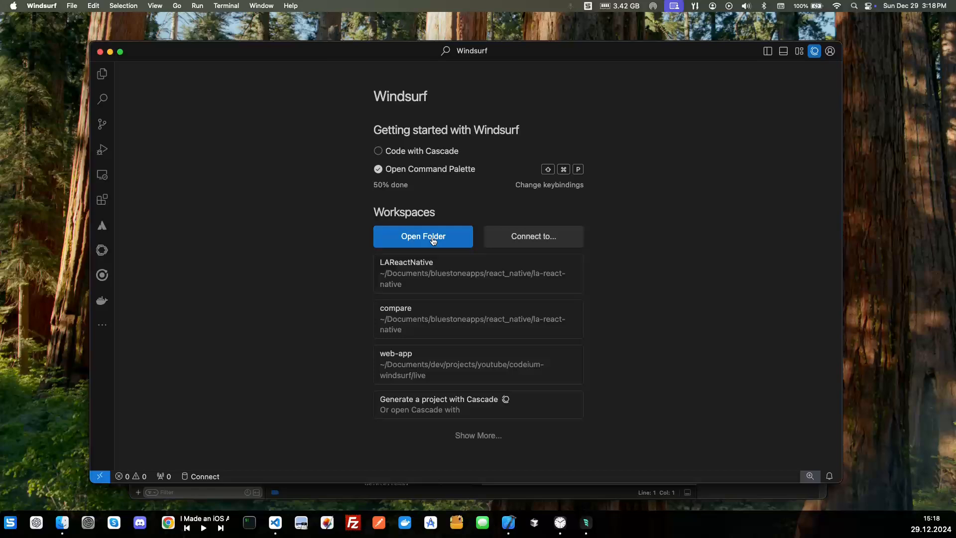
left_click(423, 236)
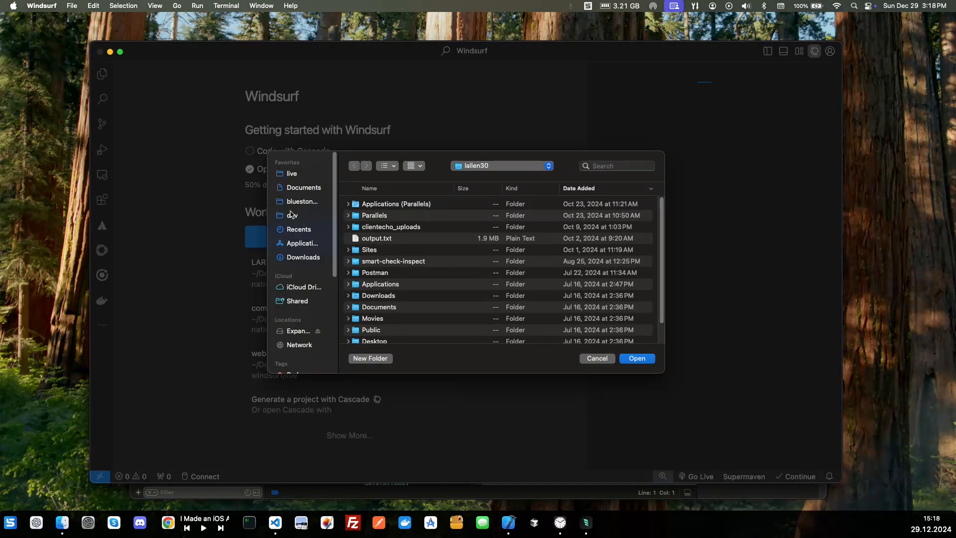
left_click(293, 215)
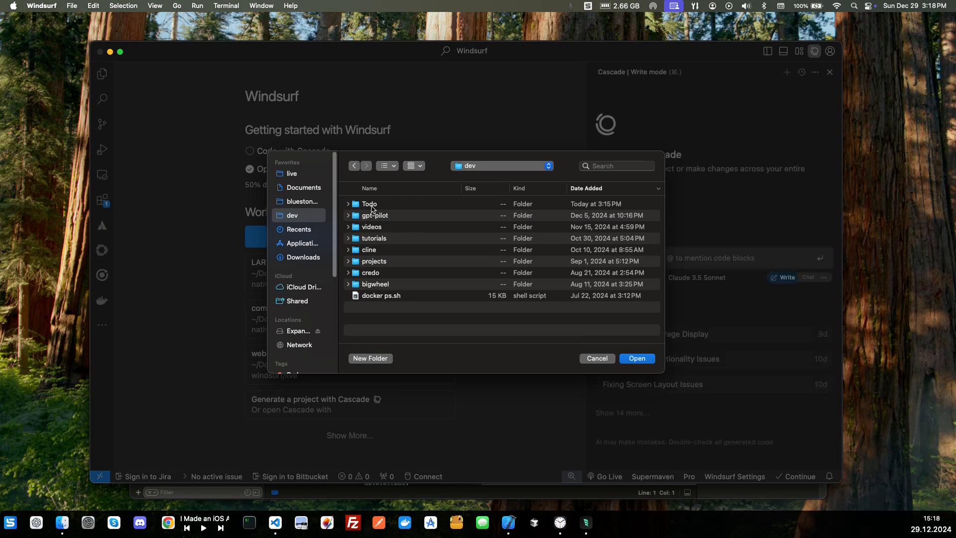
double_click(369, 203)
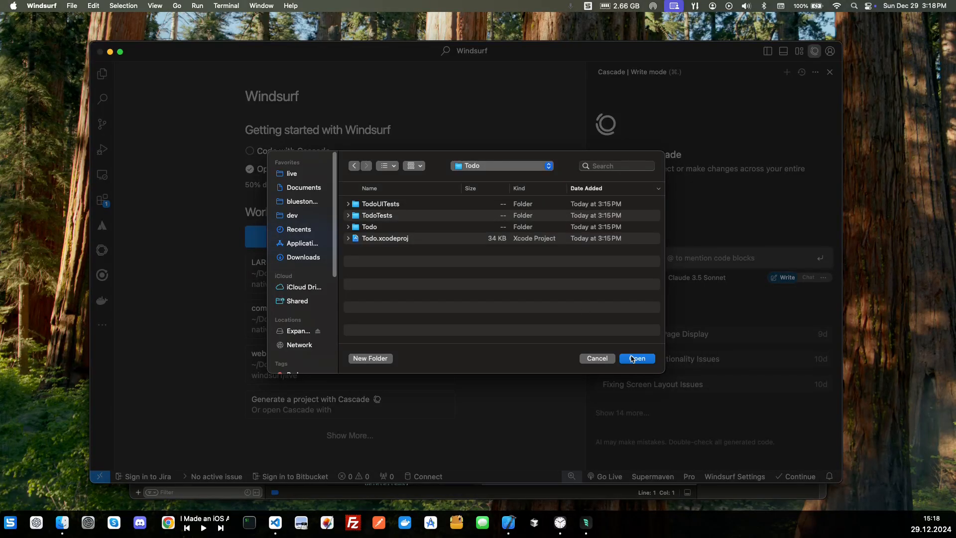
left_click(637, 357)
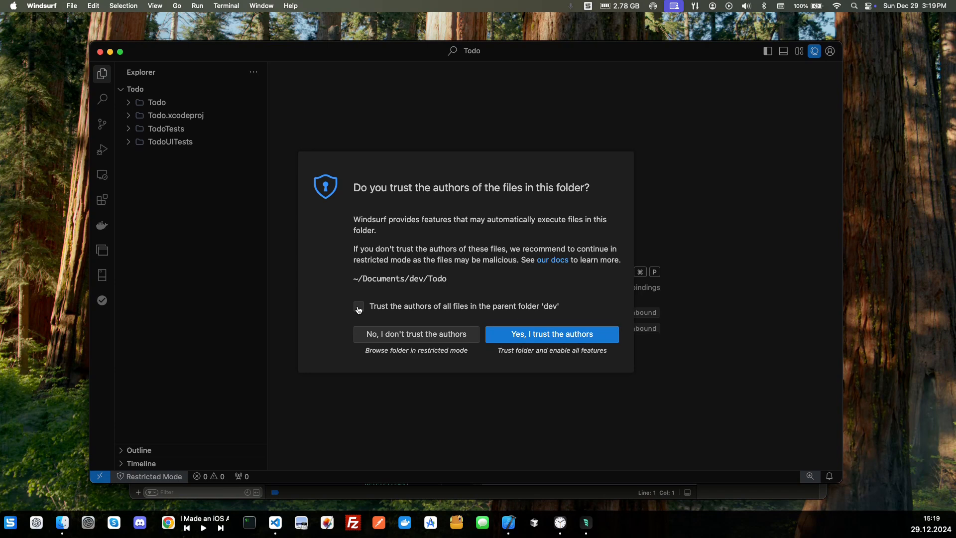
left_click(551, 335)
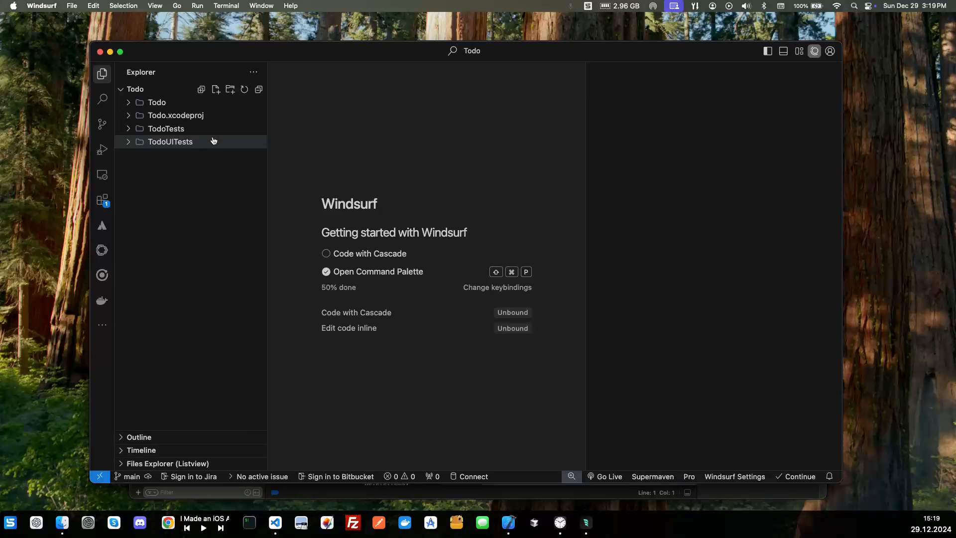
left_click(814, 50)
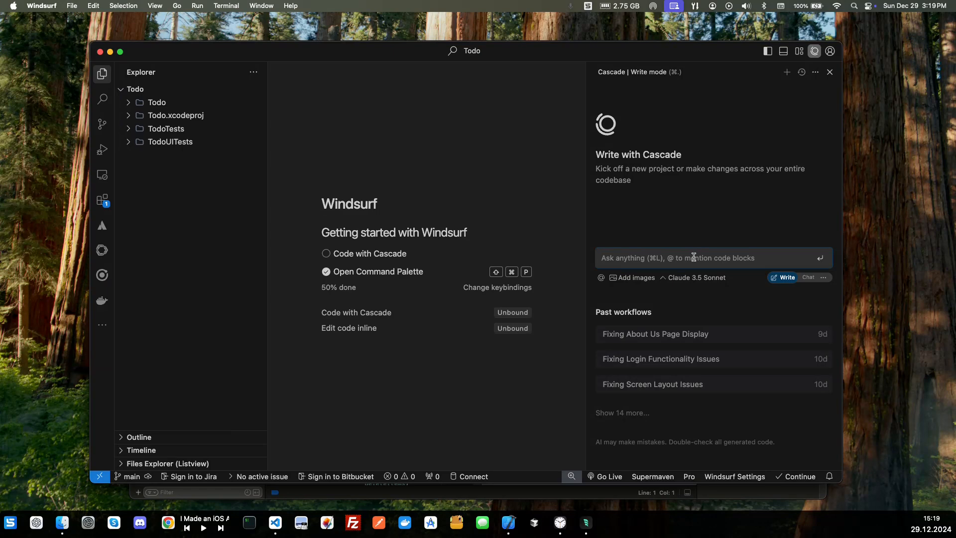
Write a Cascade prompt asking to use this Xcode-generated project to create a Todo application for iOS
type("This is a application generated by")
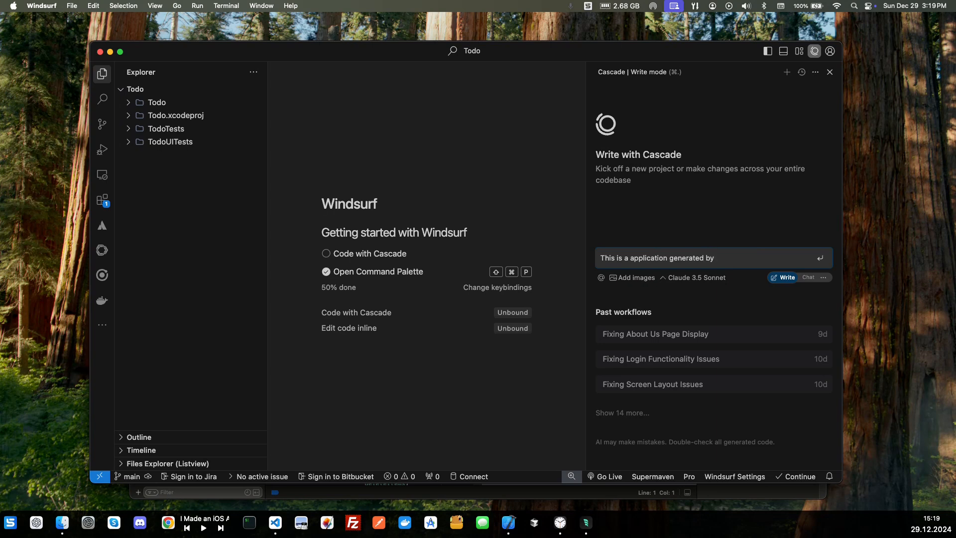
type("xcode. Please")
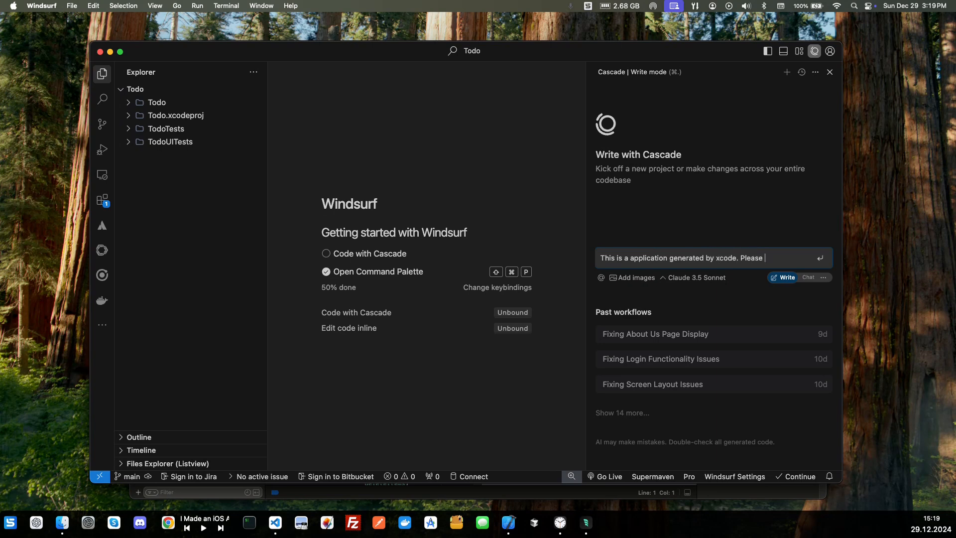
type("uses")
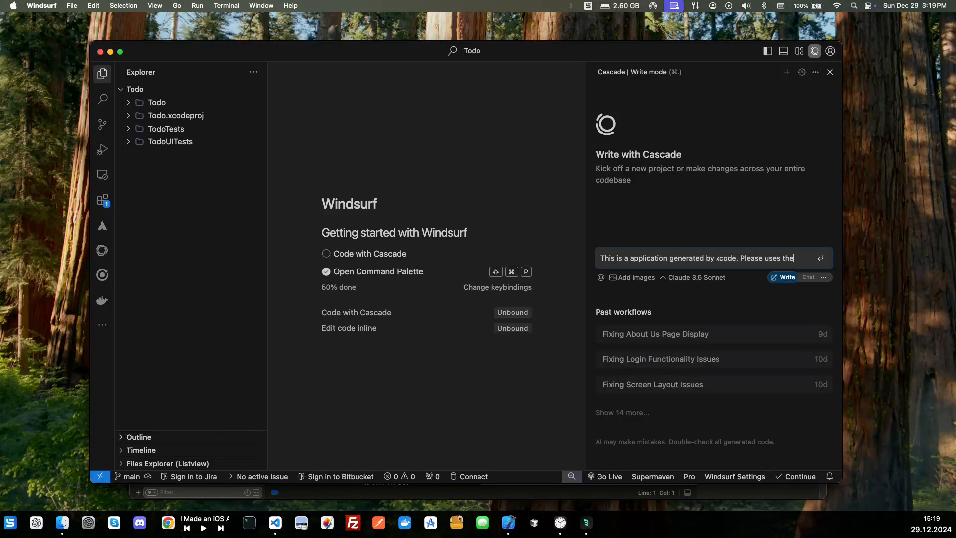
type("these fi")
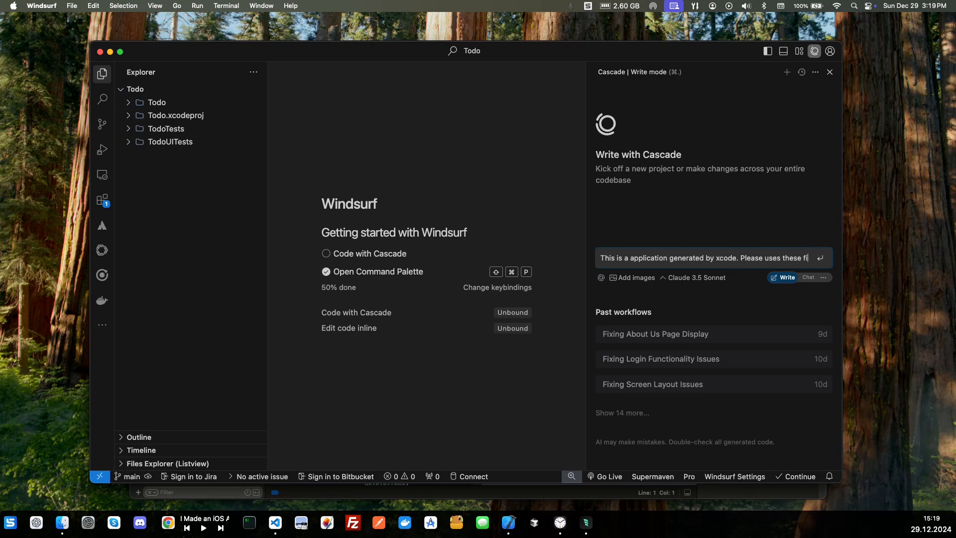
key("Backspace")
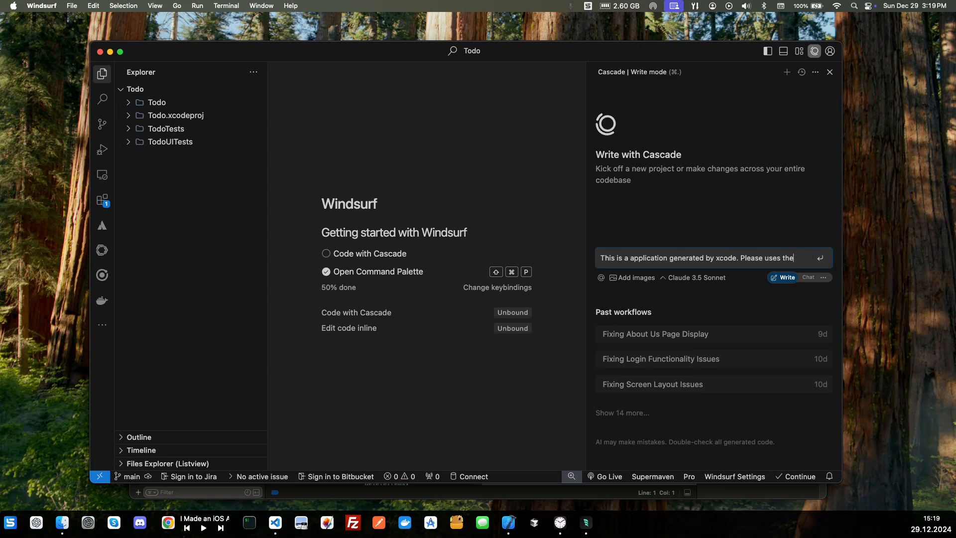
type("this to c")
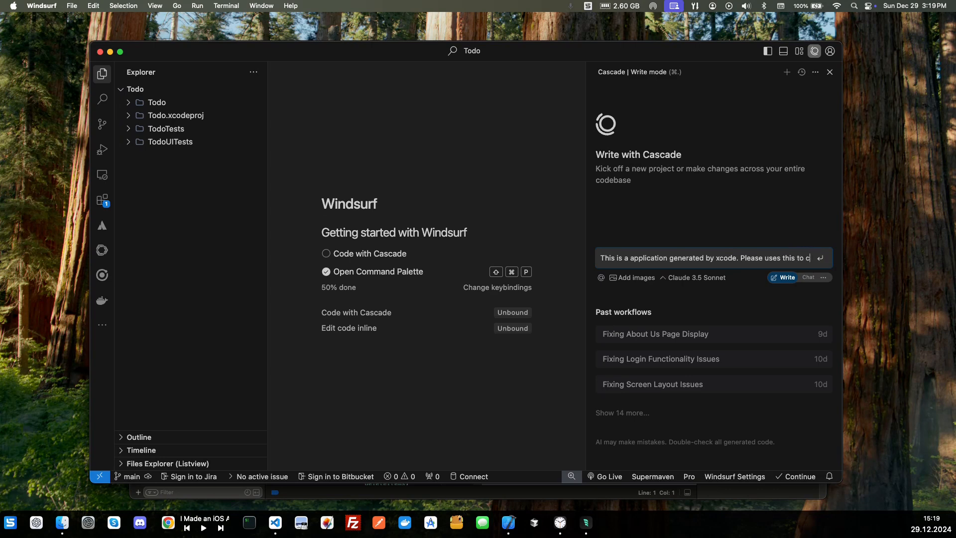
type("reate a")
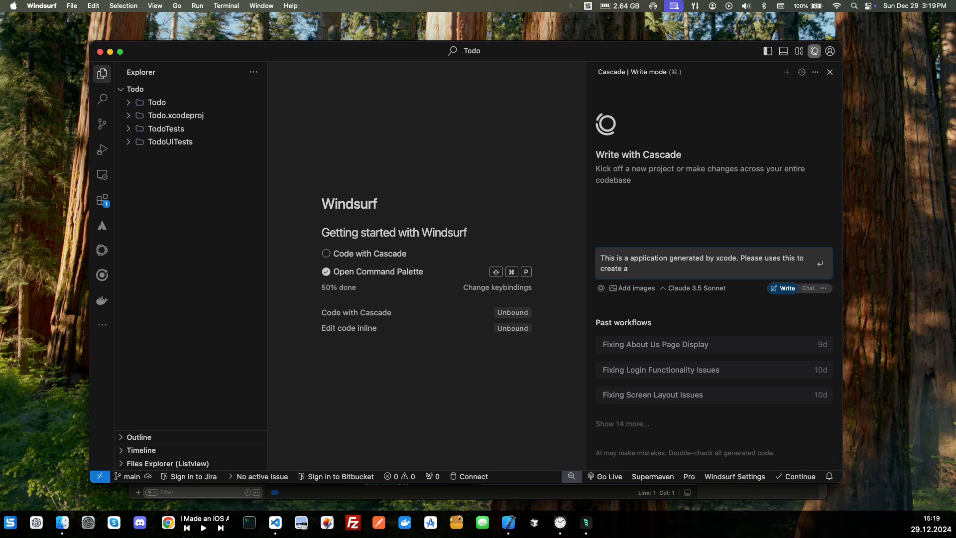
type("Todo")
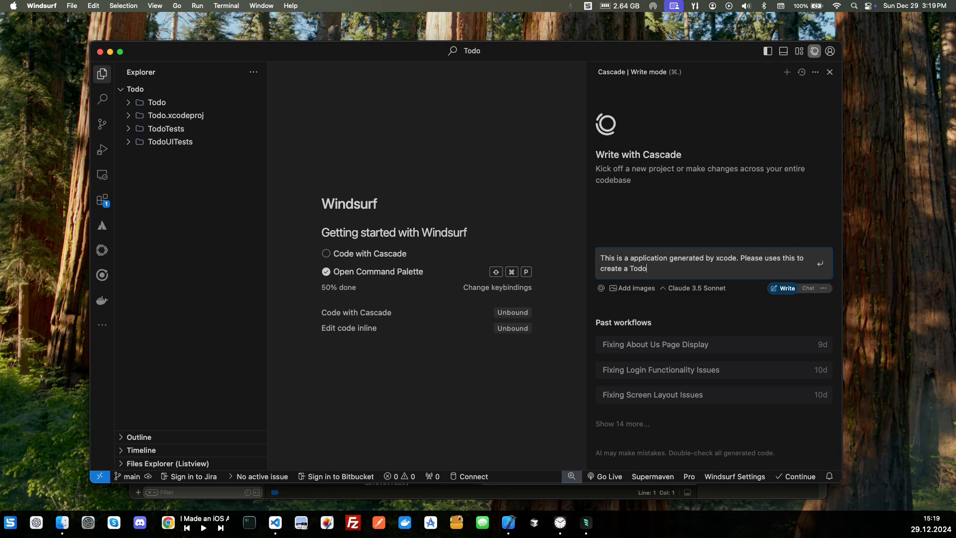
type("application")
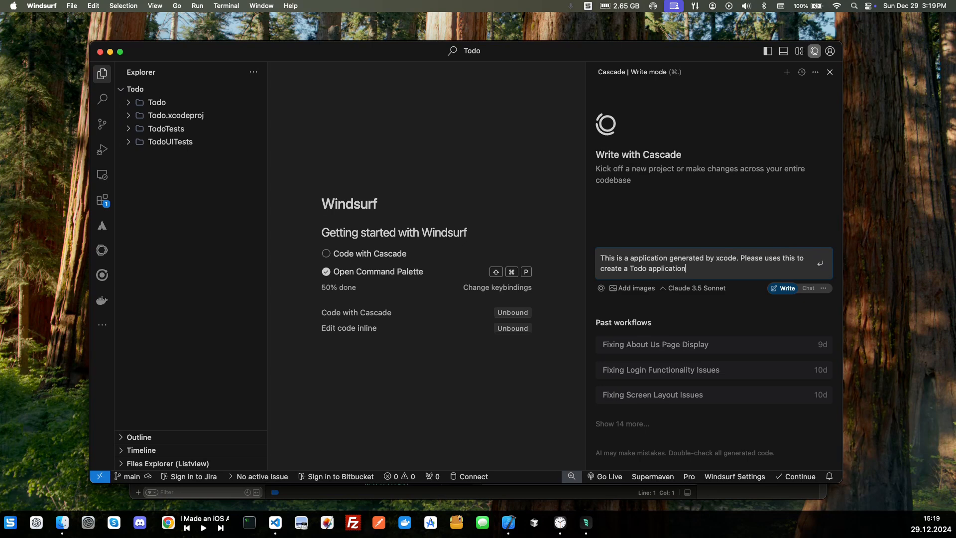
type("for")
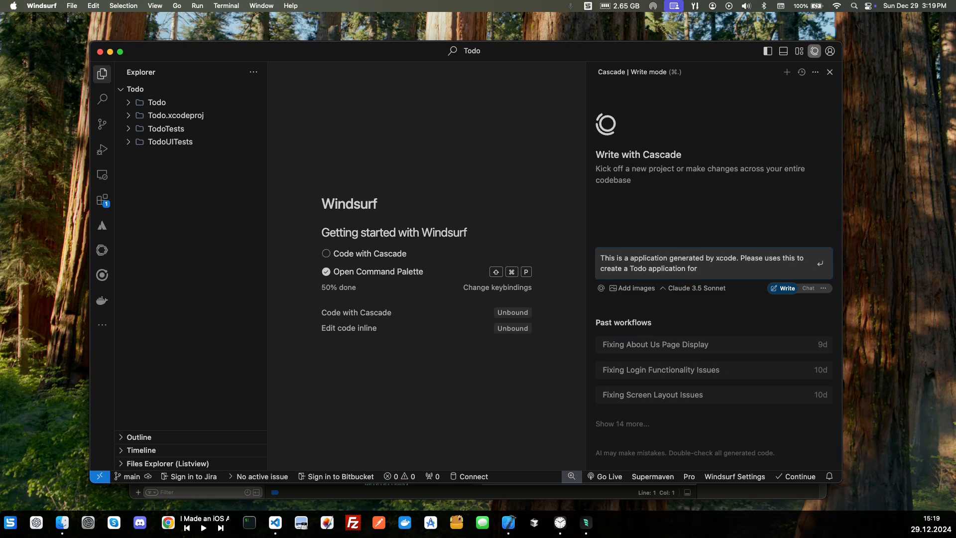
type("ios")
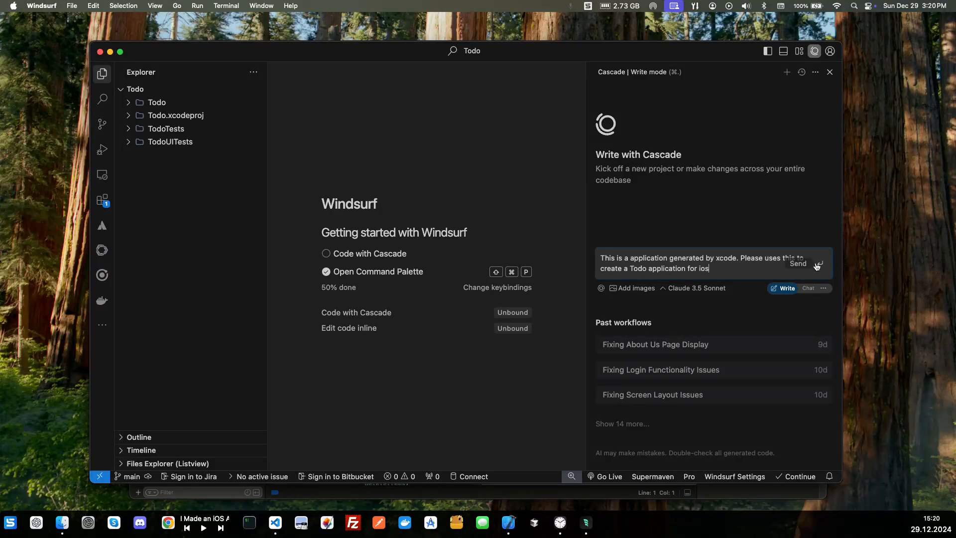
Send the Todo app request to Cascade and follow its edits to the project files
left_click(798, 263)
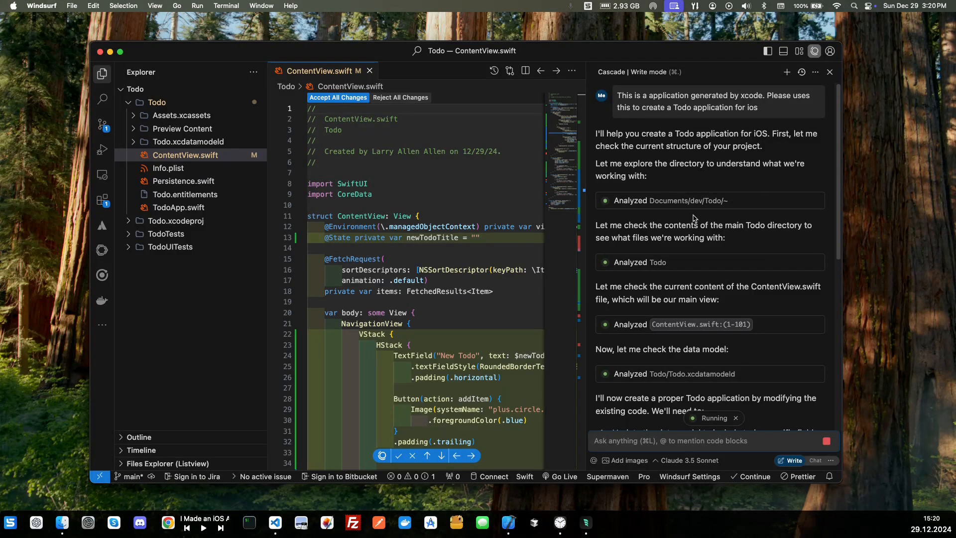
mouse_move(495, 179)
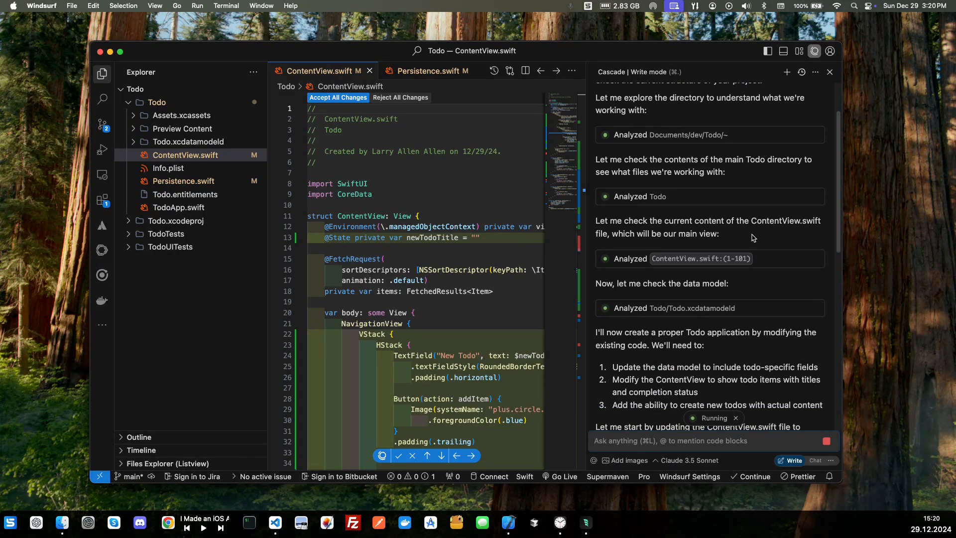
scroll("down", 3)
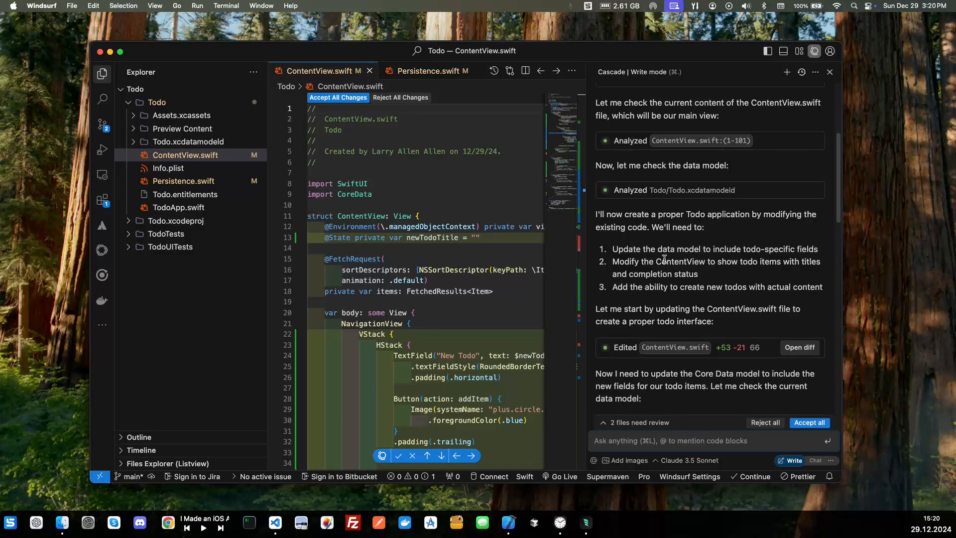
Scroll the Cascade conversation as it finishes updating Persistence.swift
scroll("down", 3)
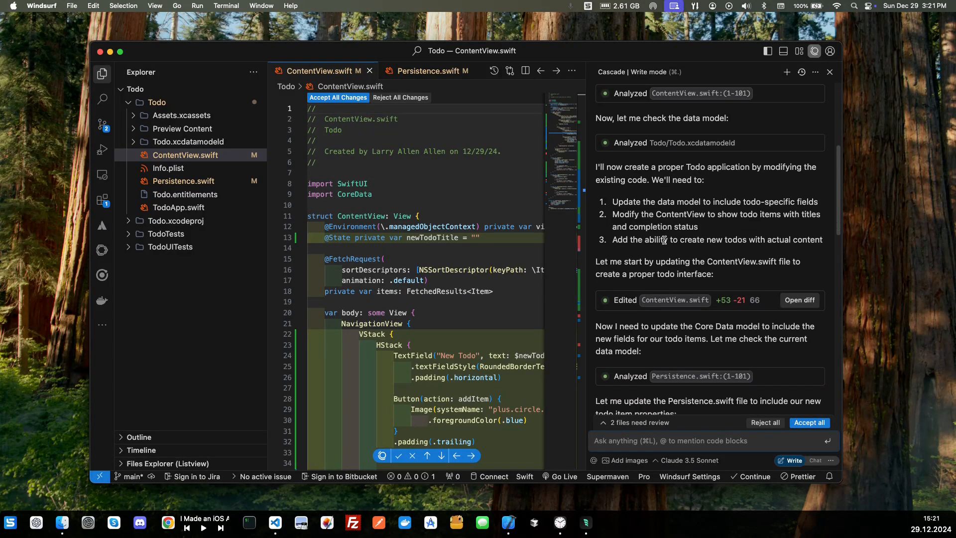
double_click(677, 201)
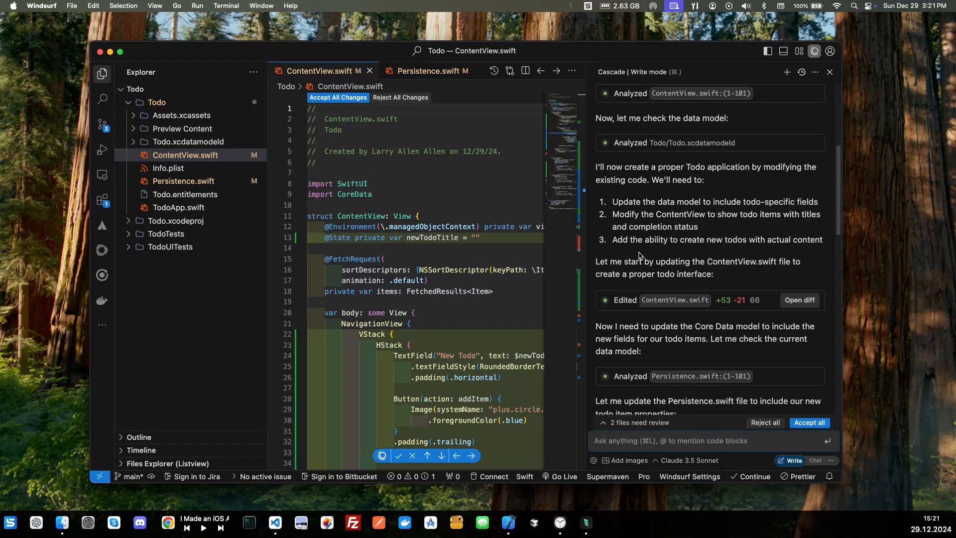
mouse_move(727, 253)
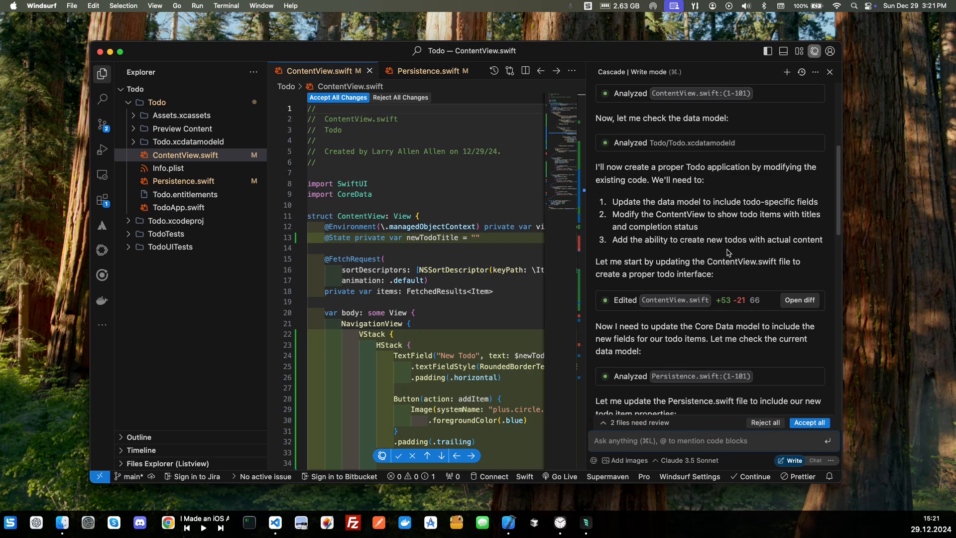
mouse_move(799, 250)
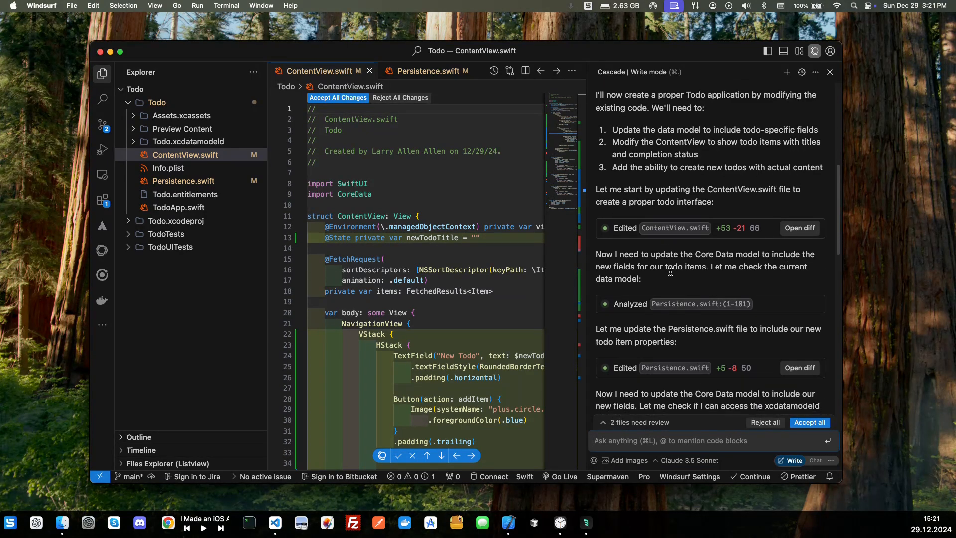
mouse_move(757, 205)
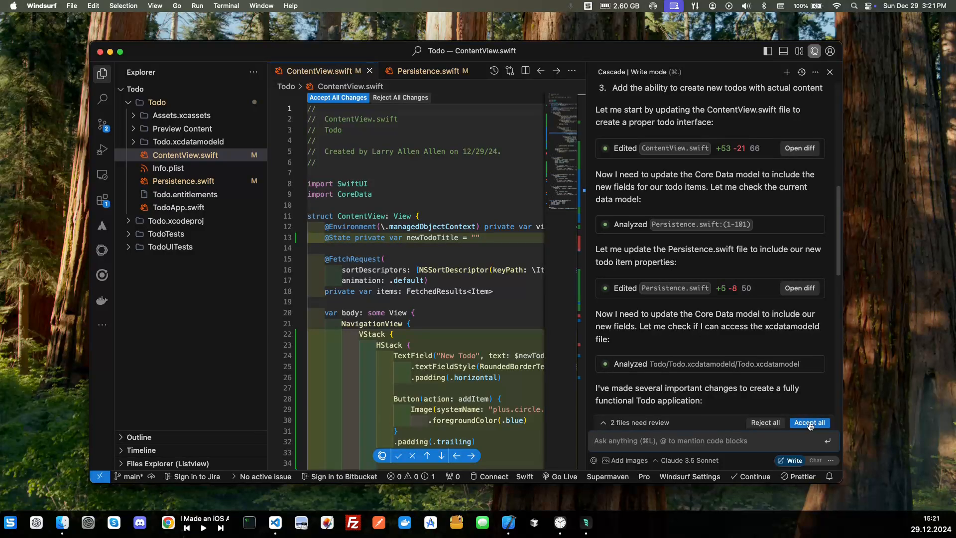
Accept all of Cascade's file changes and read through its summary and next steps
left_click(808, 422)
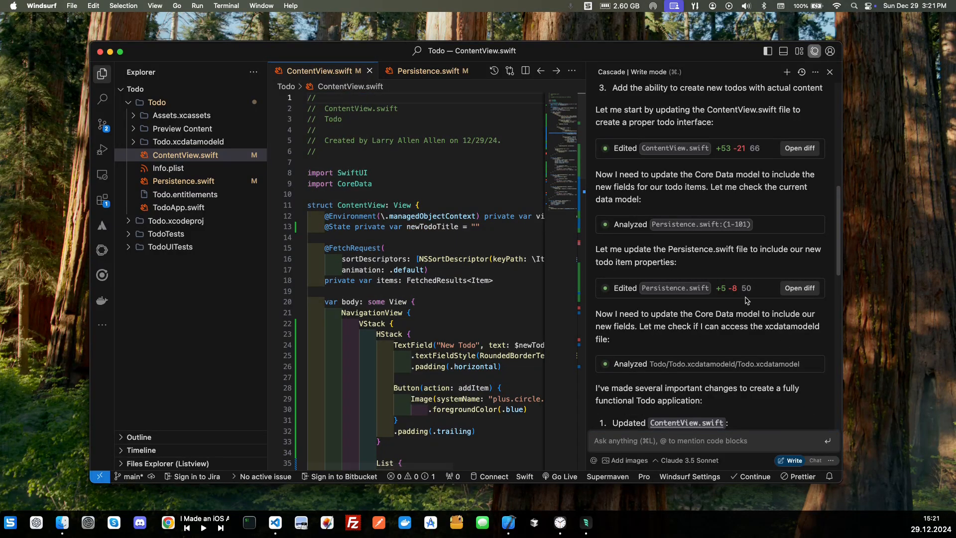
scroll("down", 3)
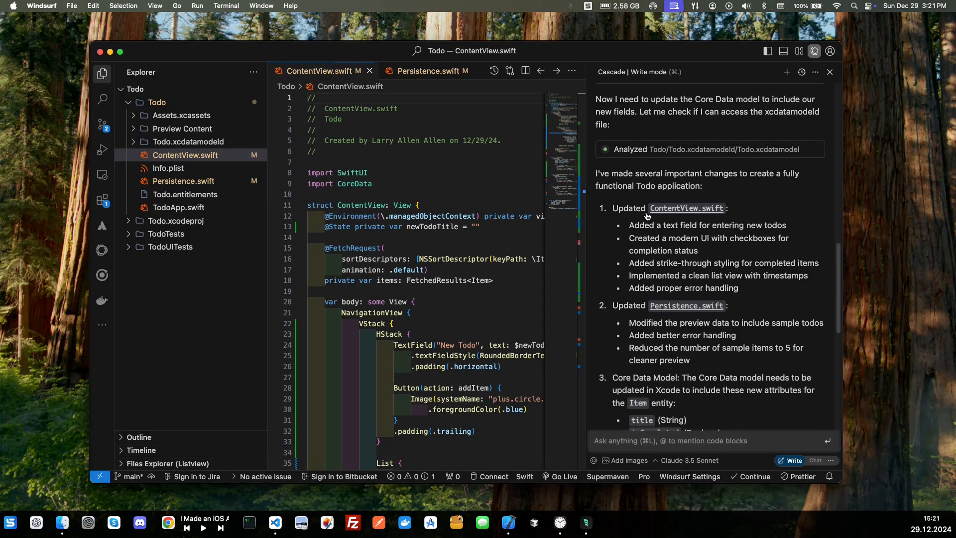
scroll("down", 3)
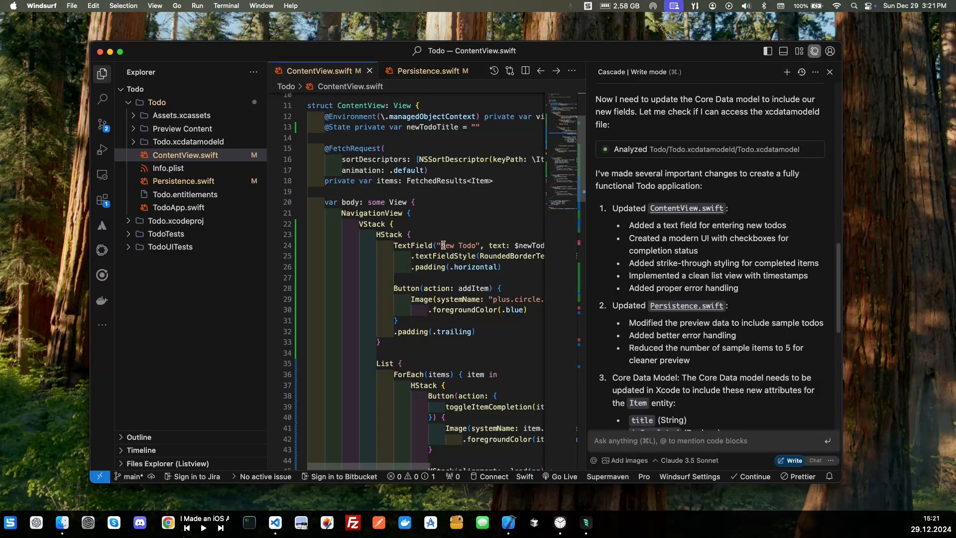
scroll("down", 3)
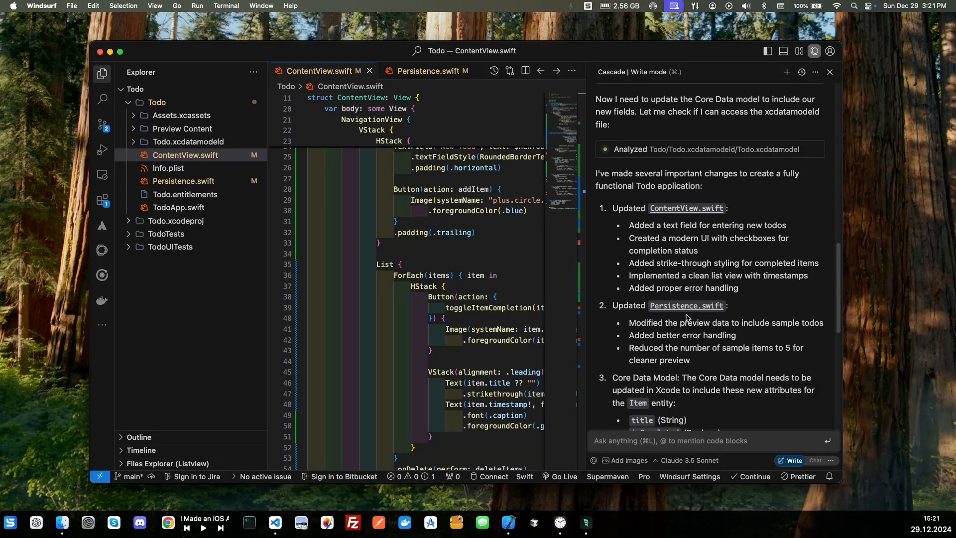
mouse_move(671, 331)
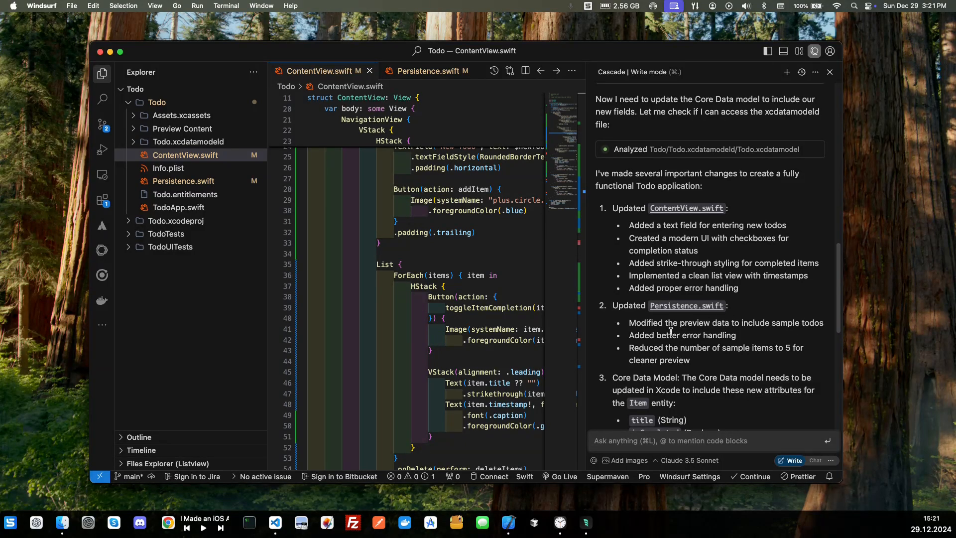
mouse_move(699, 346)
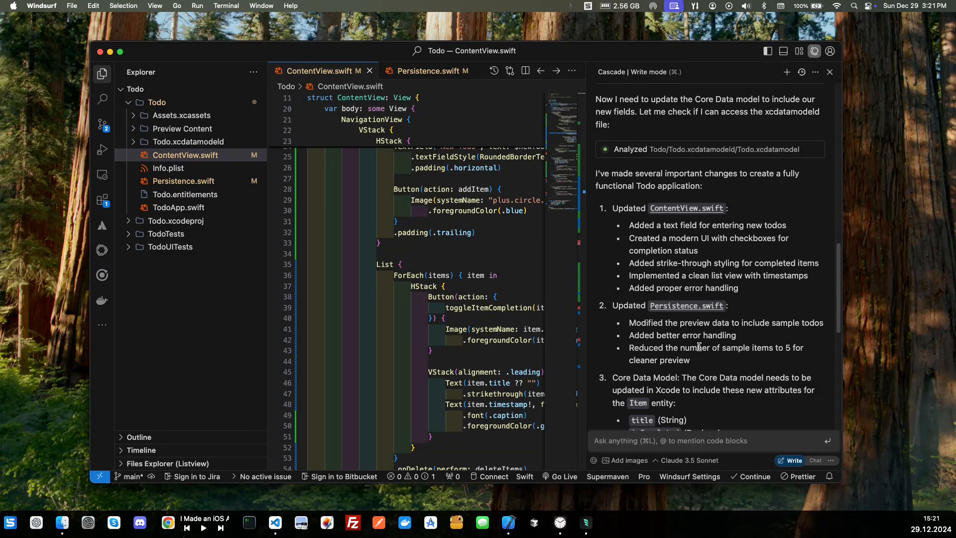
scroll("down", 3)
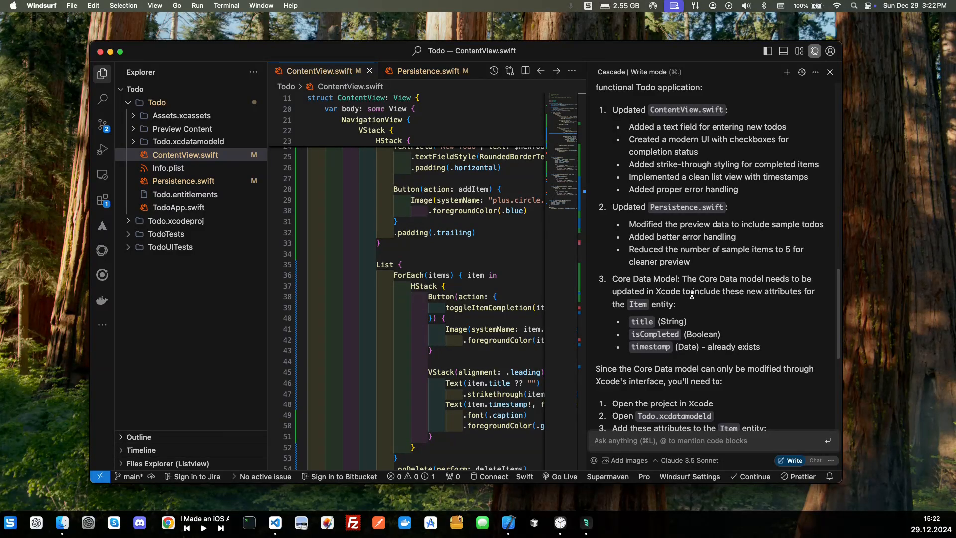
scroll("down", 3)
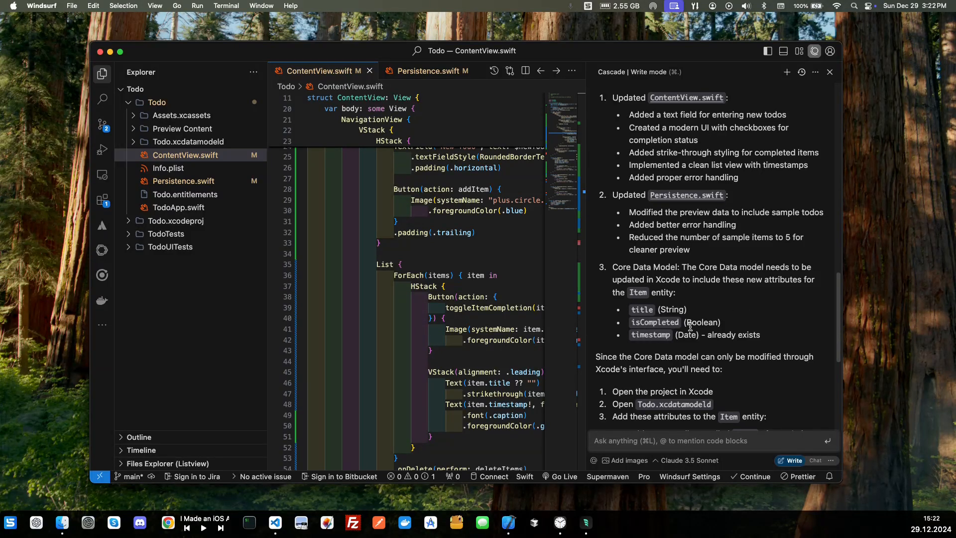
scroll("down", 3)
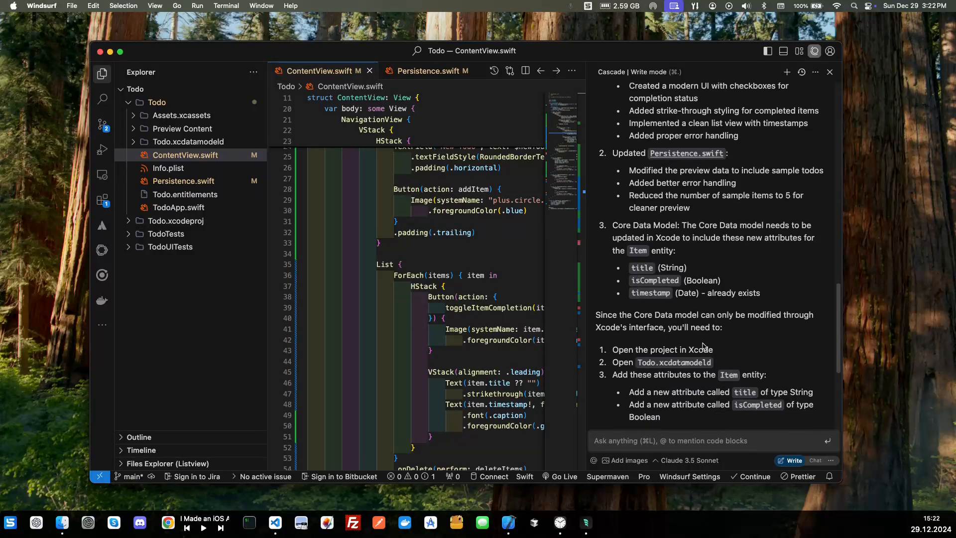
scroll("down", 3)
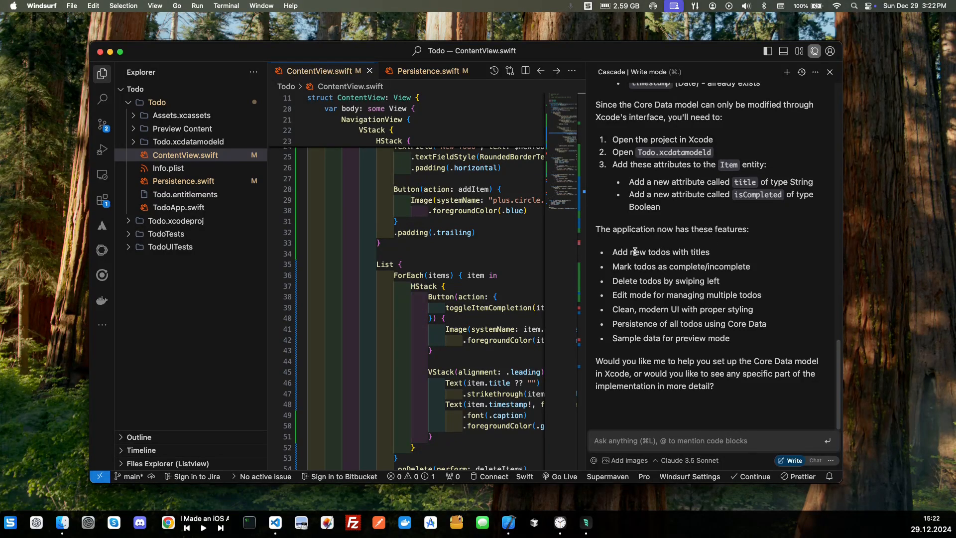
mouse_move(668, 256)
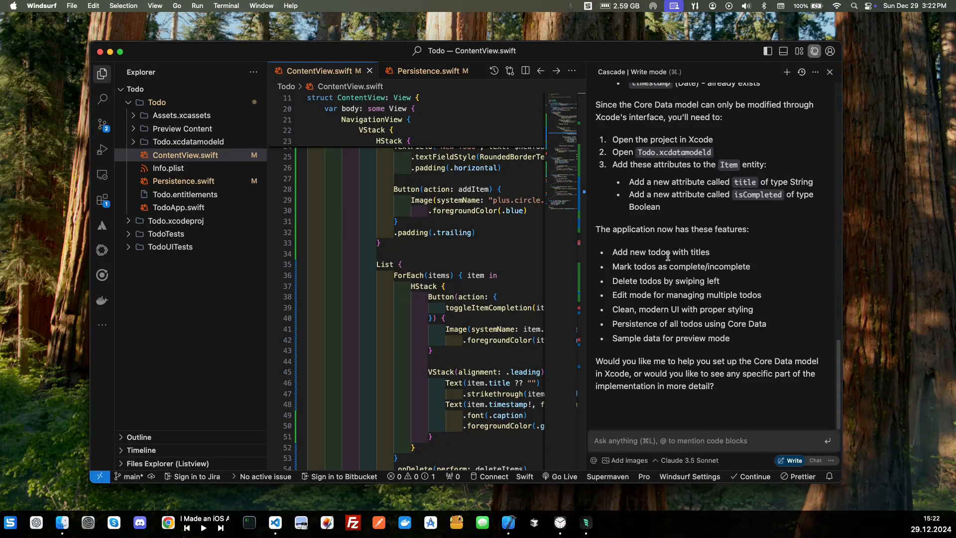
mouse_move(621, 270)
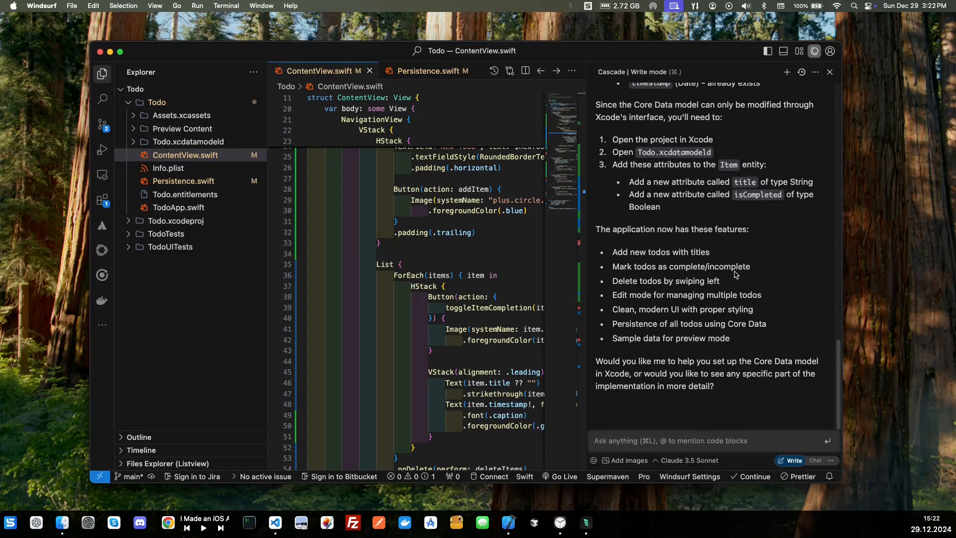
mouse_move(646, 281)
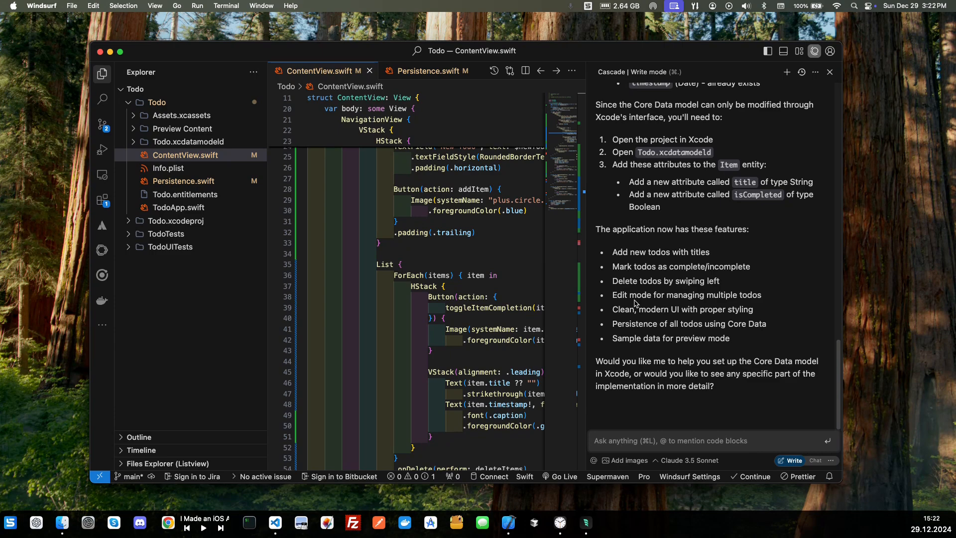
mouse_move(665, 307)
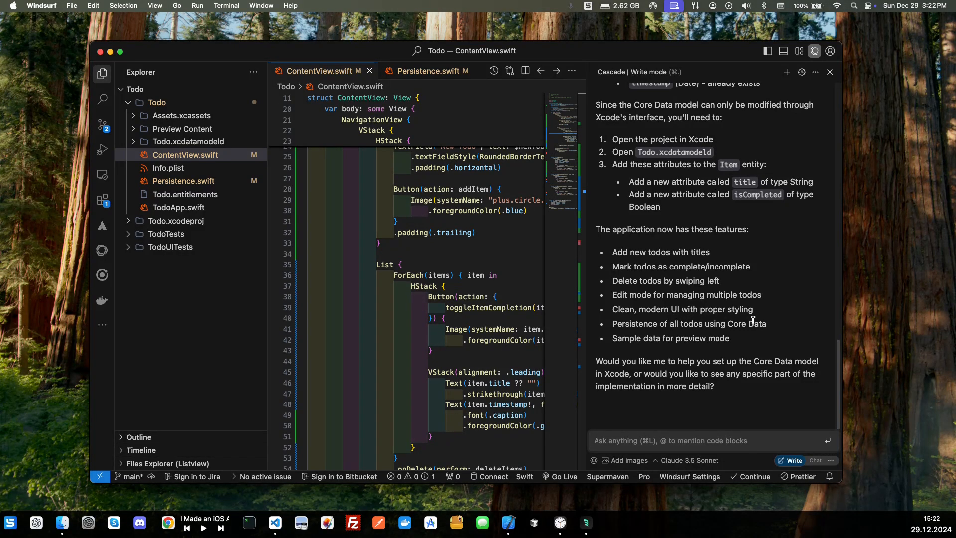
mouse_move(681, 335)
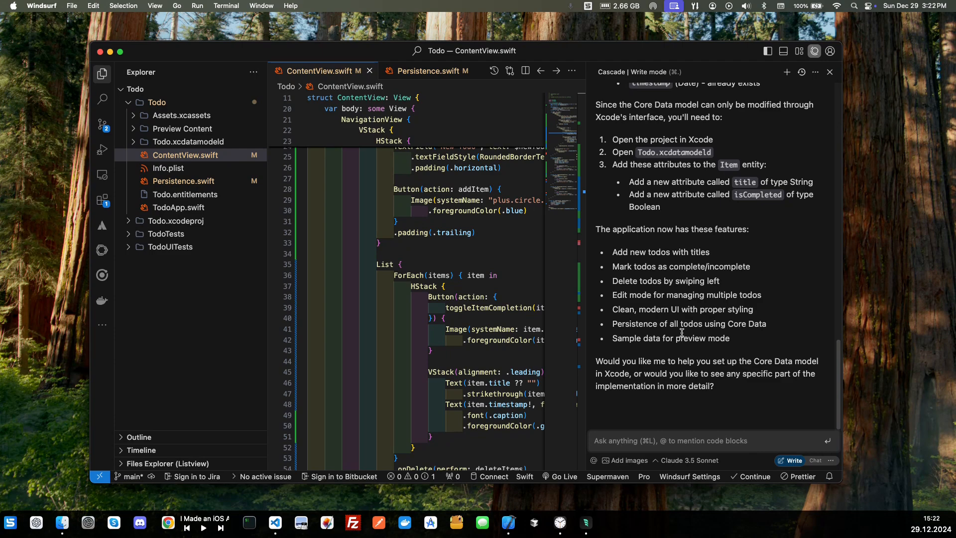
mouse_move(703, 334)
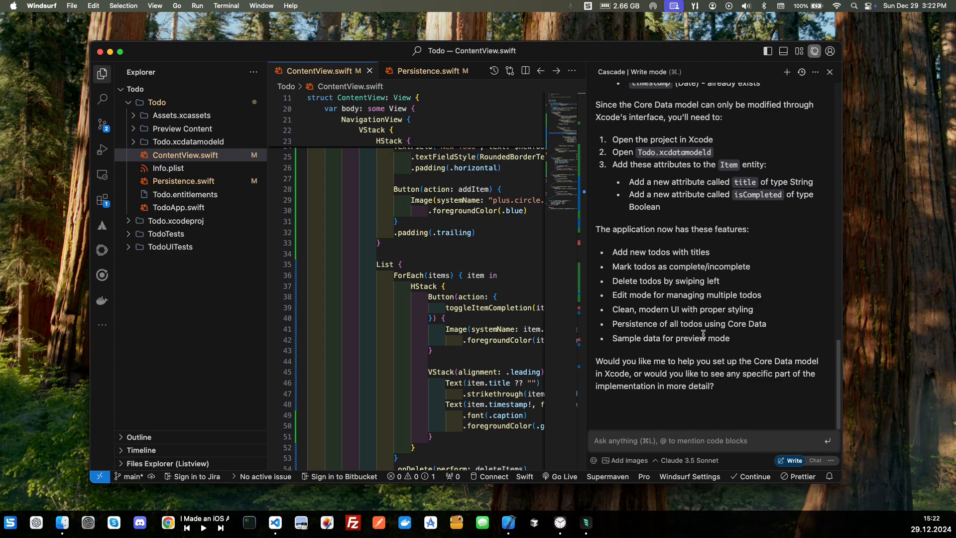
mouse_move(705, 335)
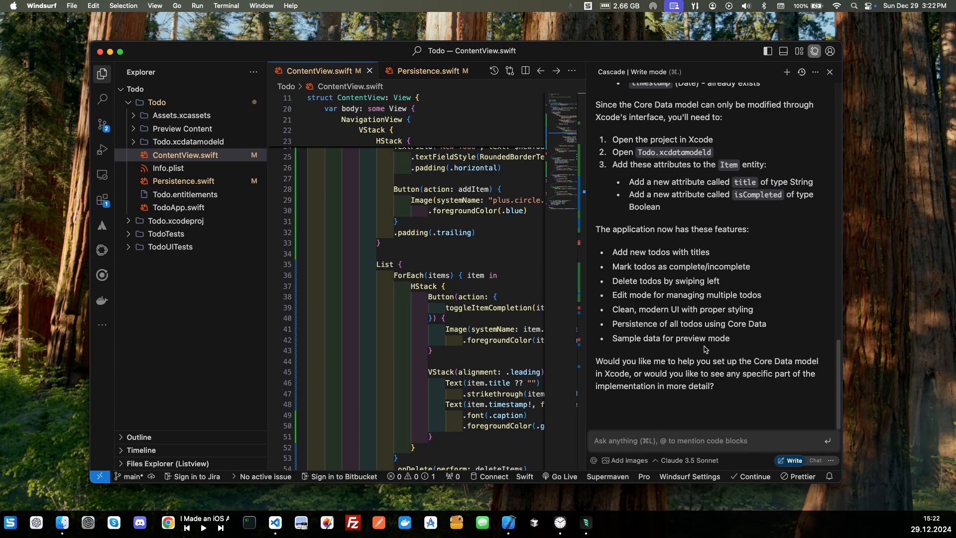
mouse_move(628, 370)
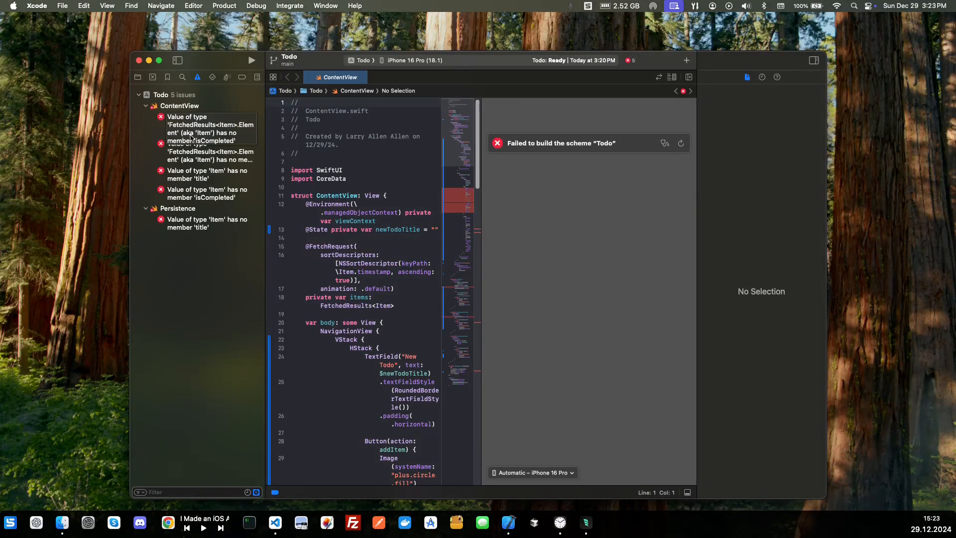
Jump to the first 'Item has no member isCompleted' build error and select its message
left_click(210, 129)
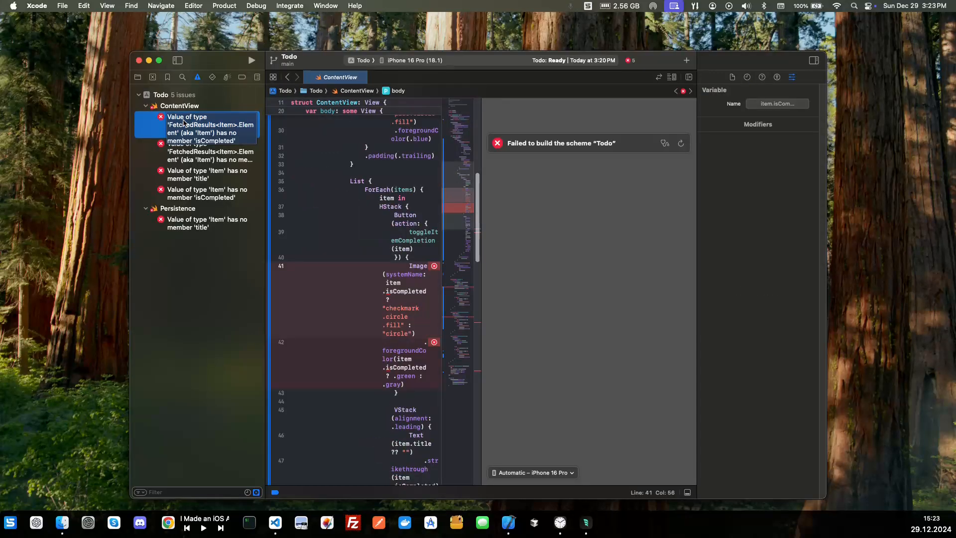
left_click(211, 151)
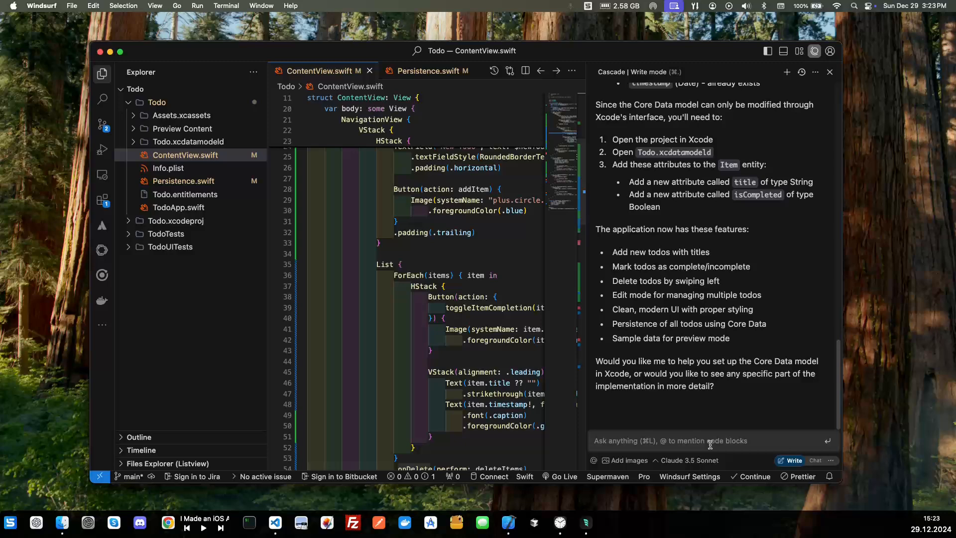
Send Cascade "I'm getting these errors:" with the pasted Item title/isCompleted build errors
type("I'm he")
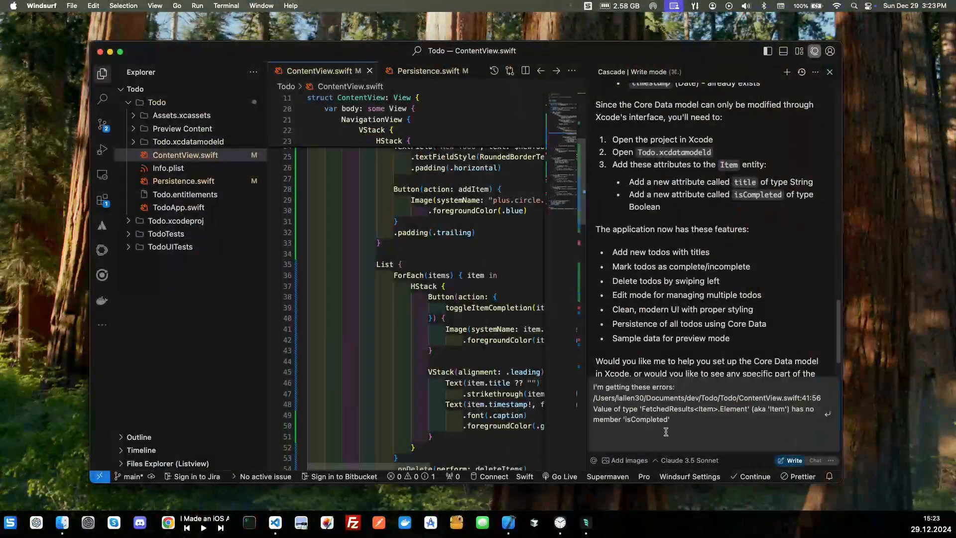
type("/Users/lallen30/Documents/dev/Todo/Todo/ContentView.swift:42:59 Value of type 'FetchedResults<Item>.Element' (aka 'Item') has no member 'isCompleted'")
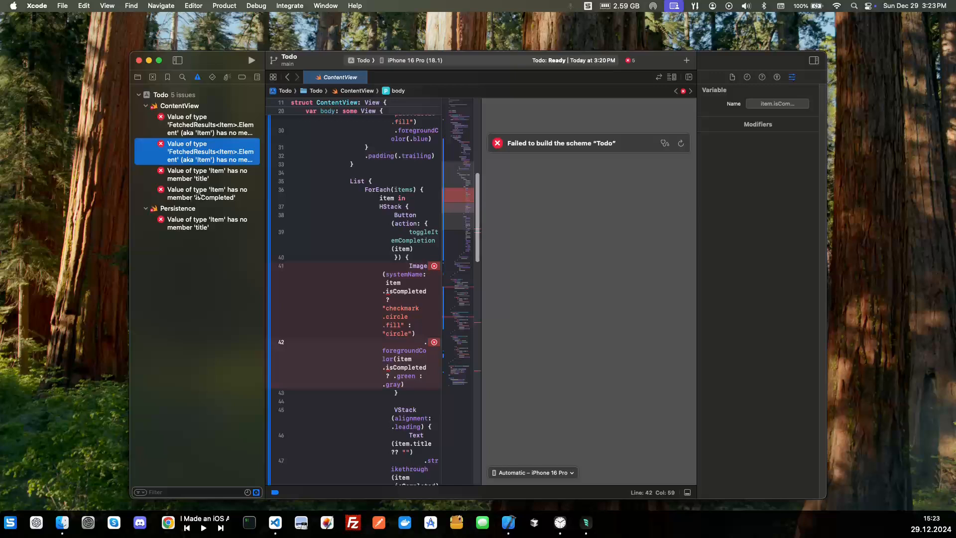
left_click(207, 174)
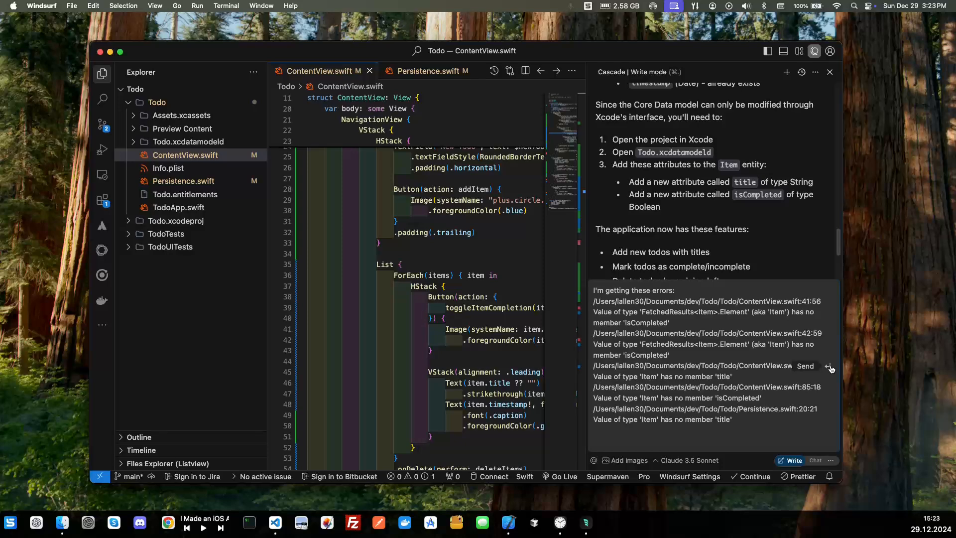
left_click(805, 366)
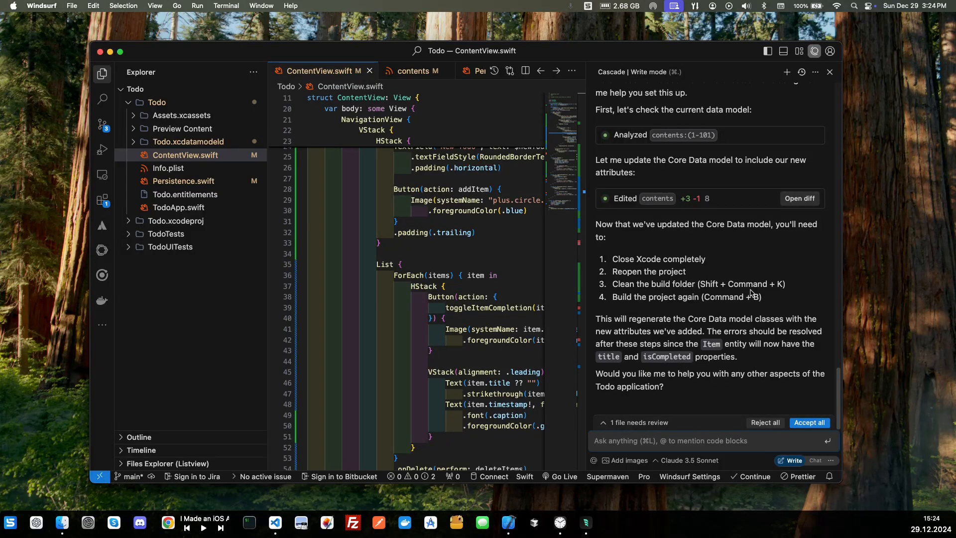
mouse_move(670, 318)
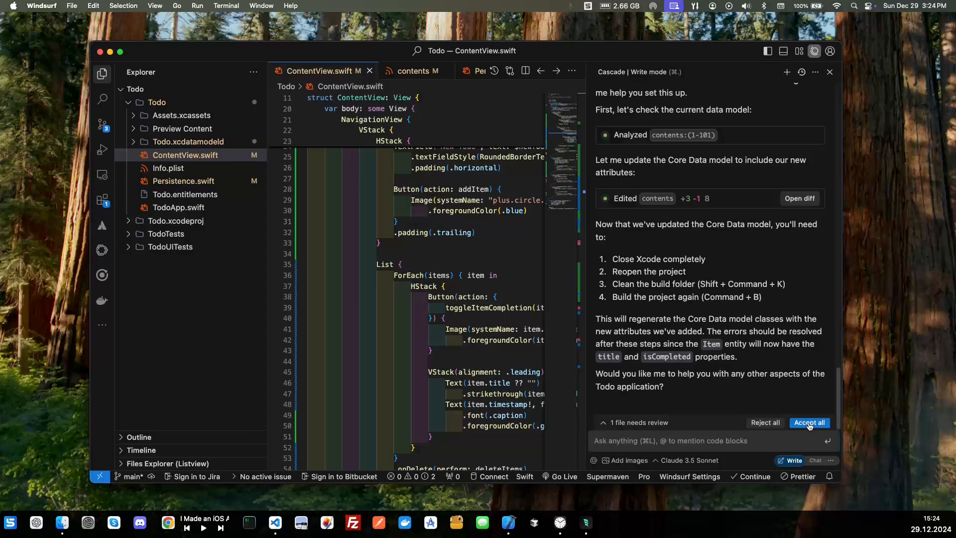
Accept Cascade's pending Core Data model edit adding the missing attributes
left_click(809, 422)
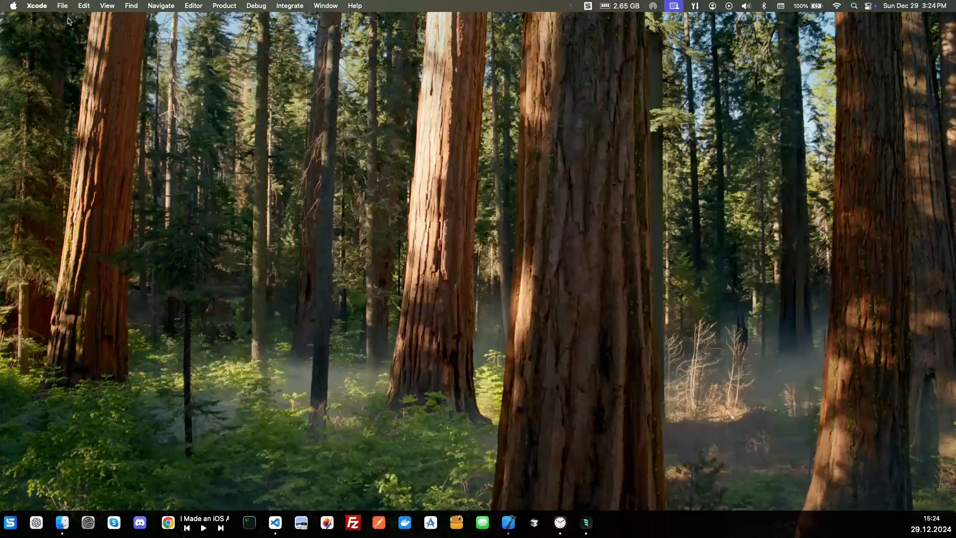
Reopen Todo.xcodeproj from the dev/Todo folder in Finder so the project loads in Xcode
left_click(37, 6)
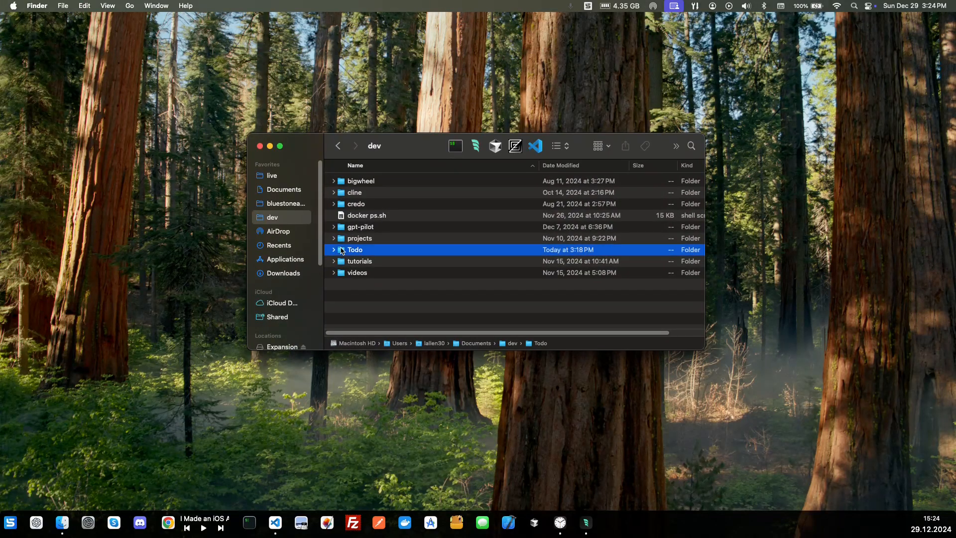
double_click(355, 250)
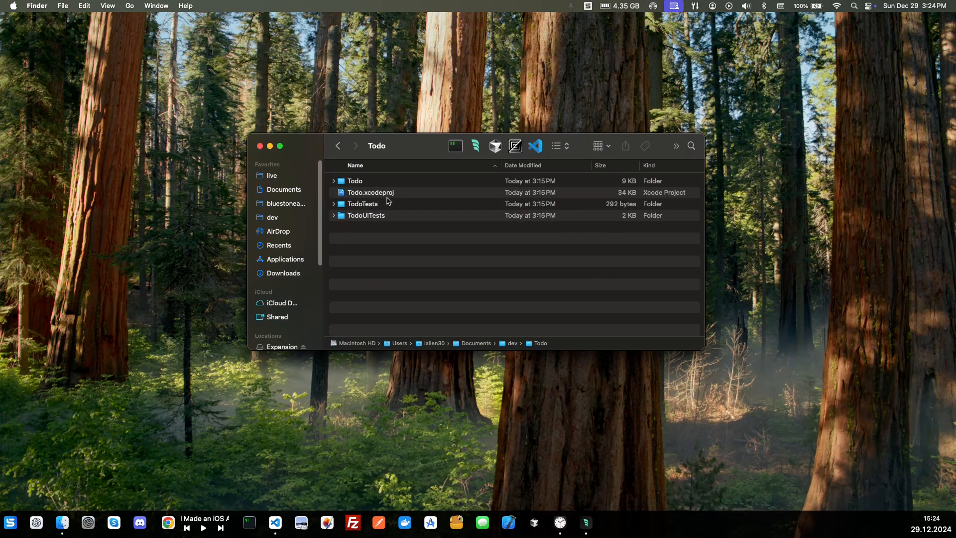
left_click(370, 192)
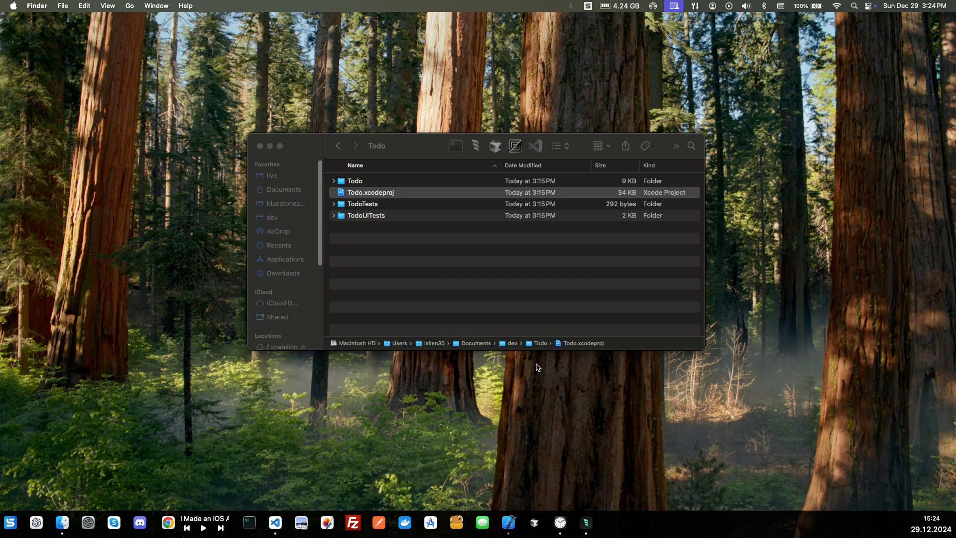
double_click(370, 192)
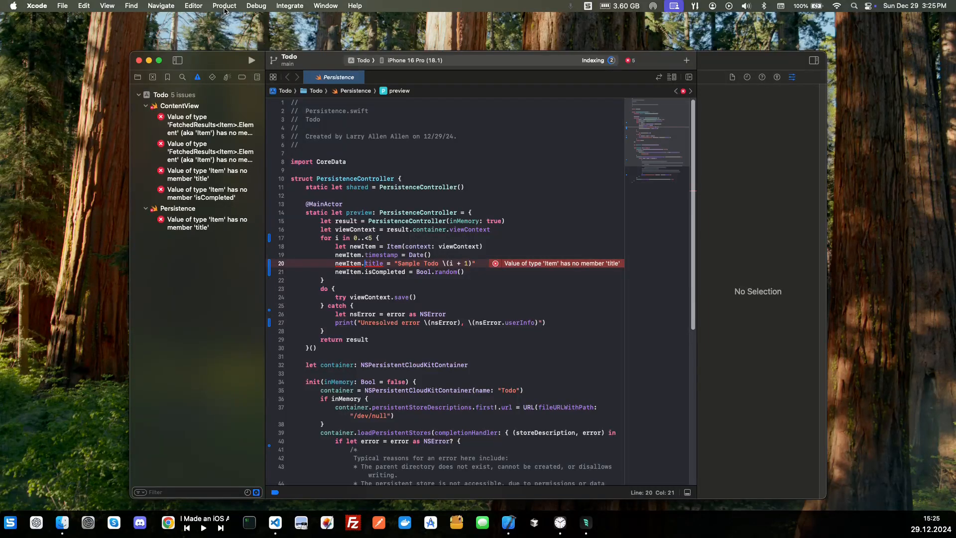
Clean the build folder and run the Todo app on the iPhone 16 Pro simulator
left_click(224, 6)
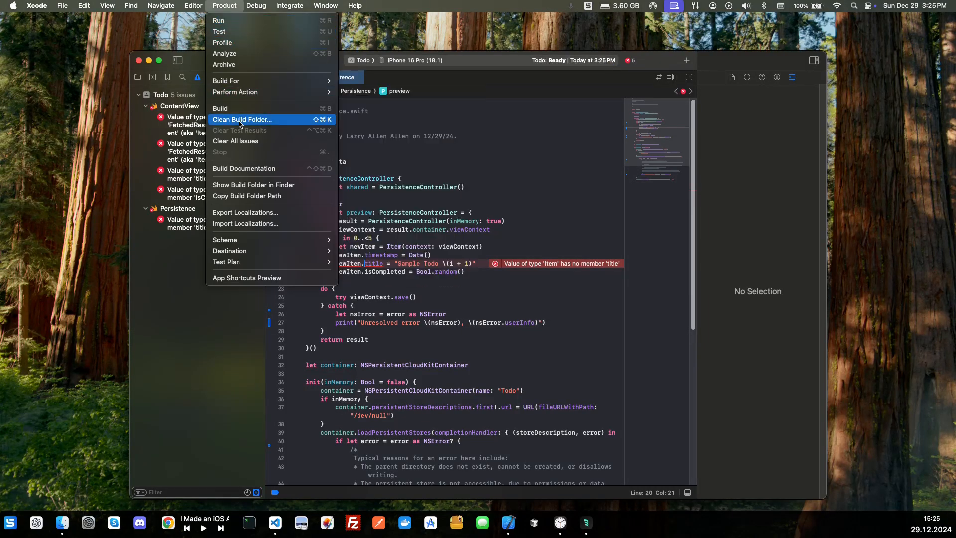
left_click(243, 119)
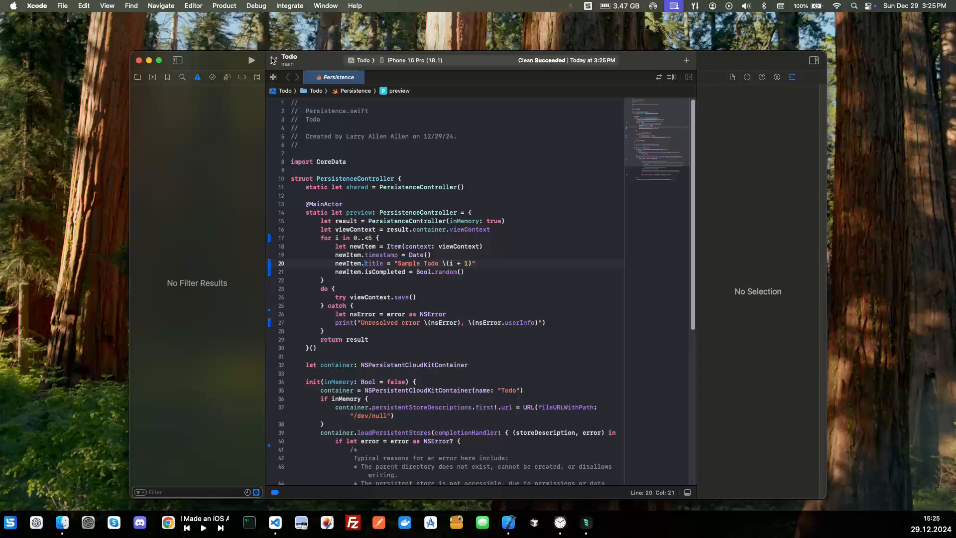
left_click(415, 60)
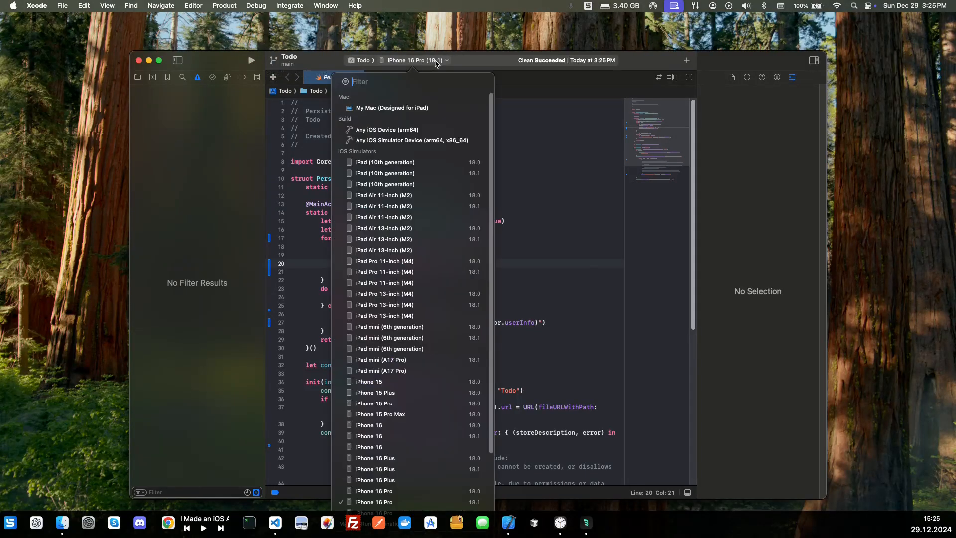
left_click(374, 502)
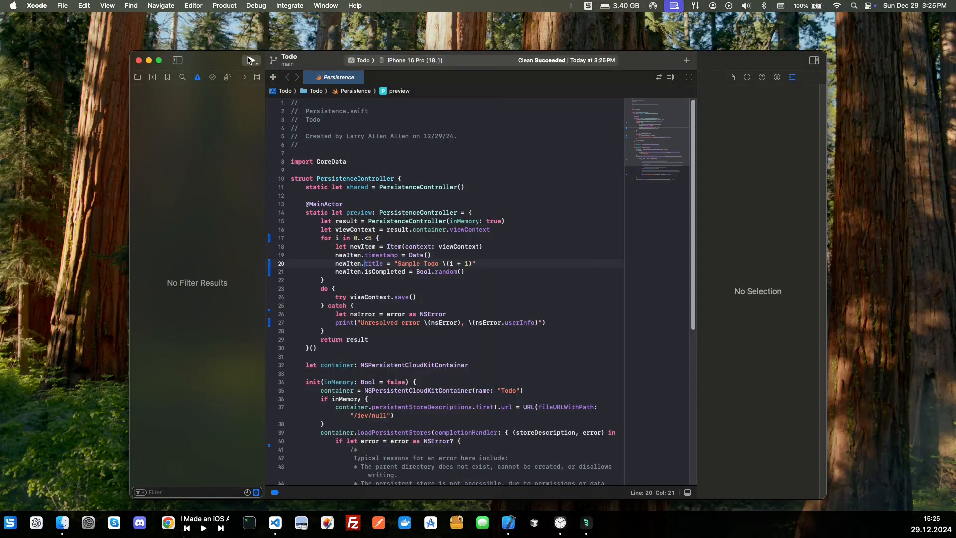
left_click(252, 60)
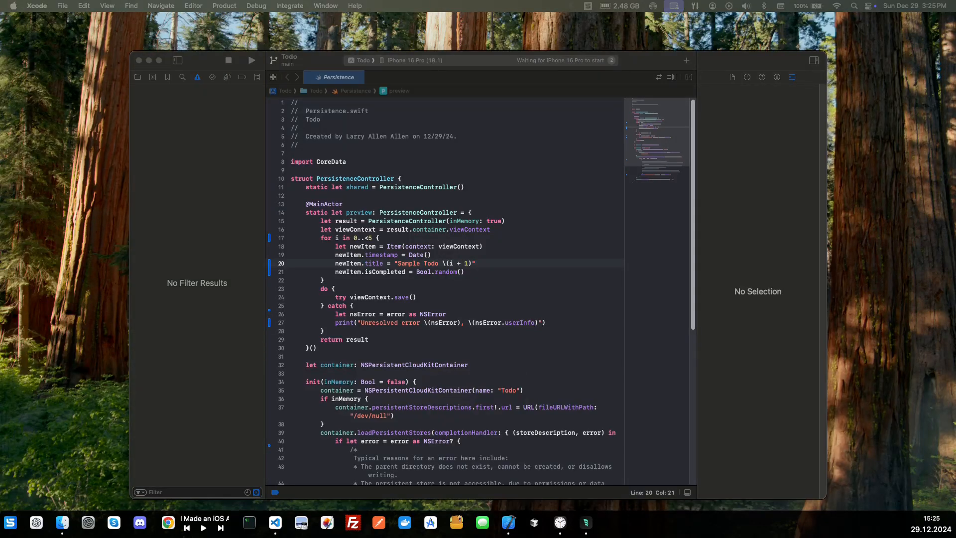
Add a first todo named "Todo 1" through the New Todo field and plus button
left_click(251, 61)
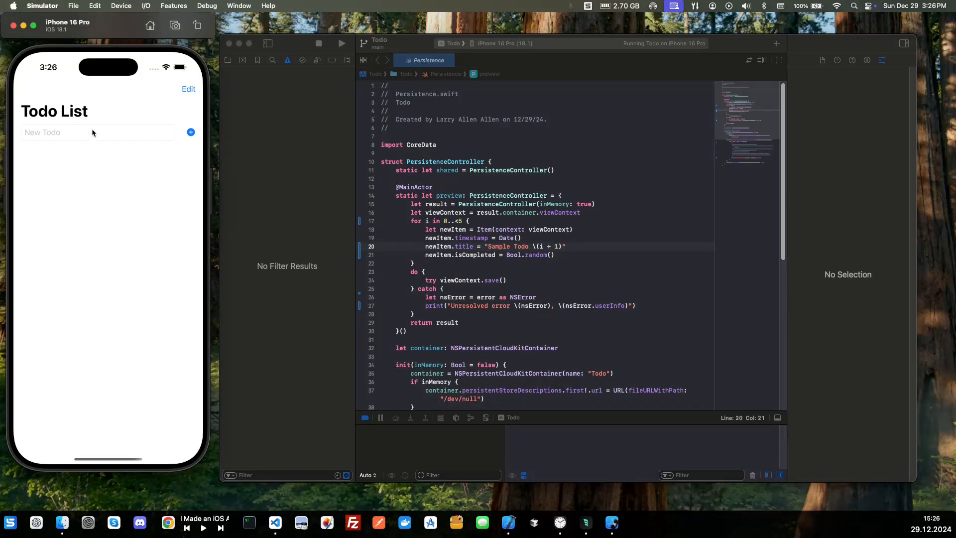
mouse_move(364, 199)
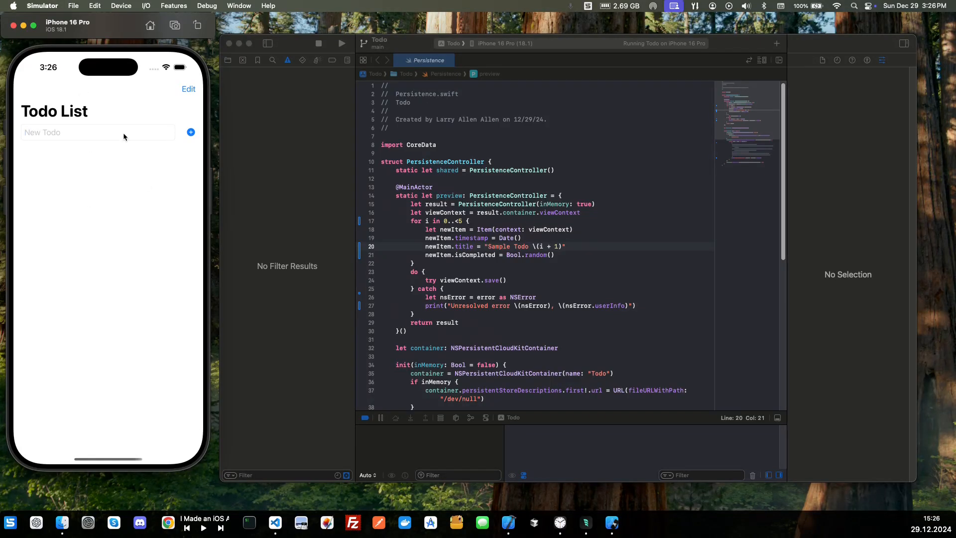
mouse_move(99, 138)
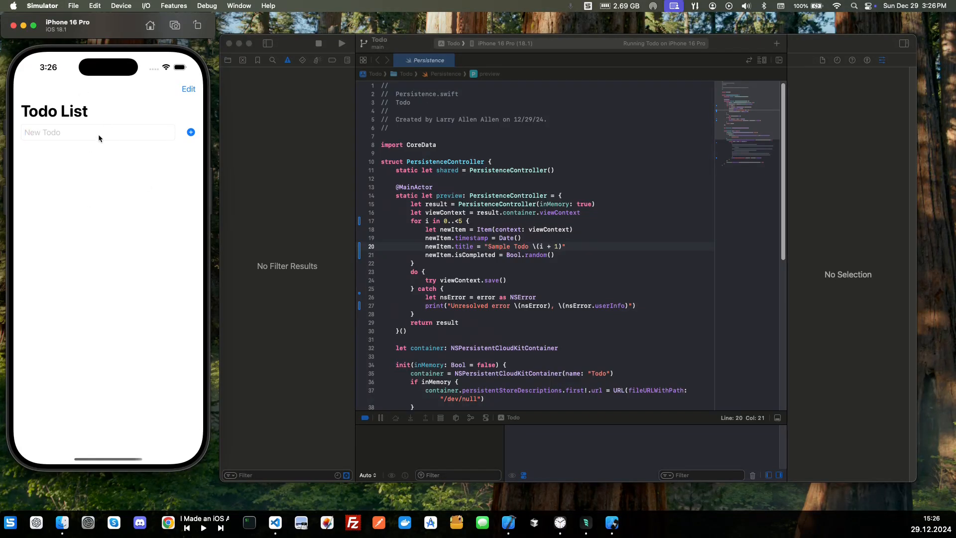
type("Too")
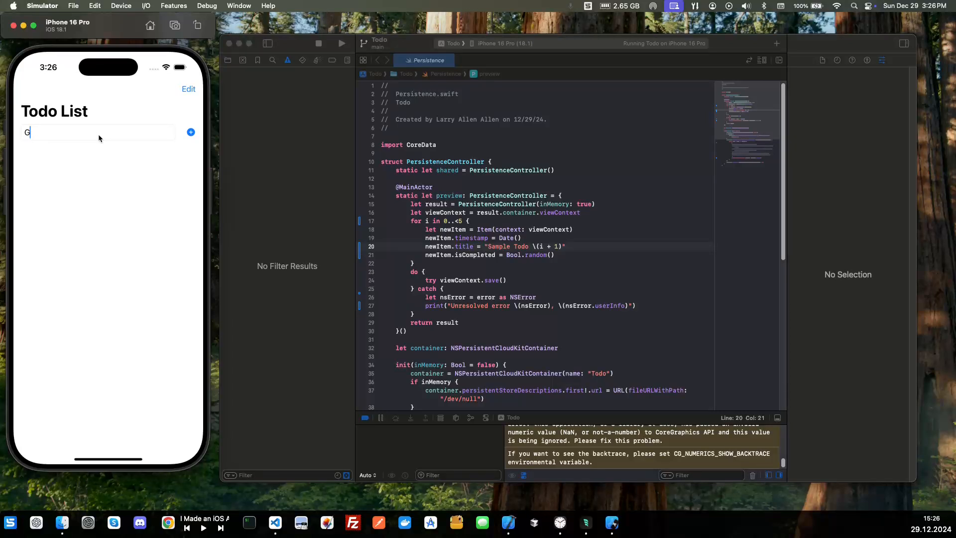
type("Todo 1")
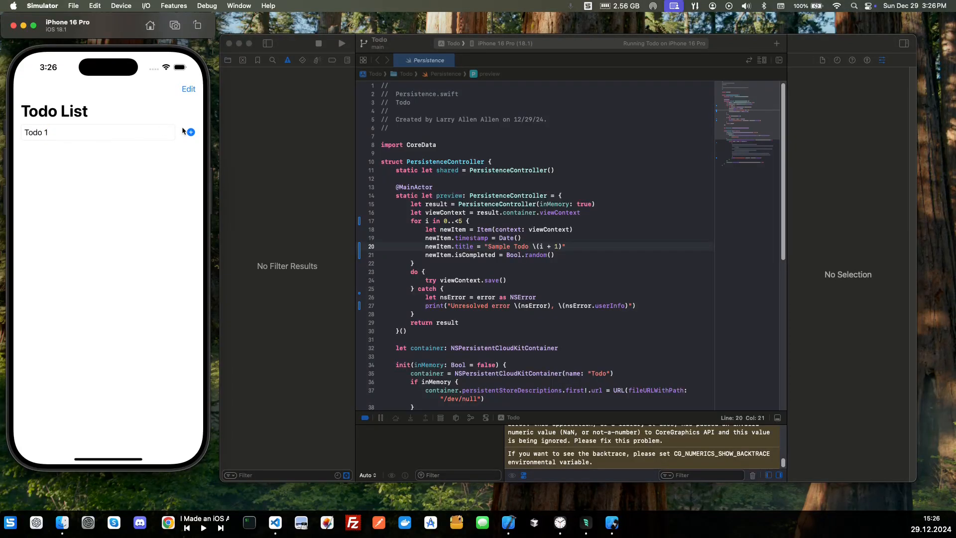
left_click(191, 132)
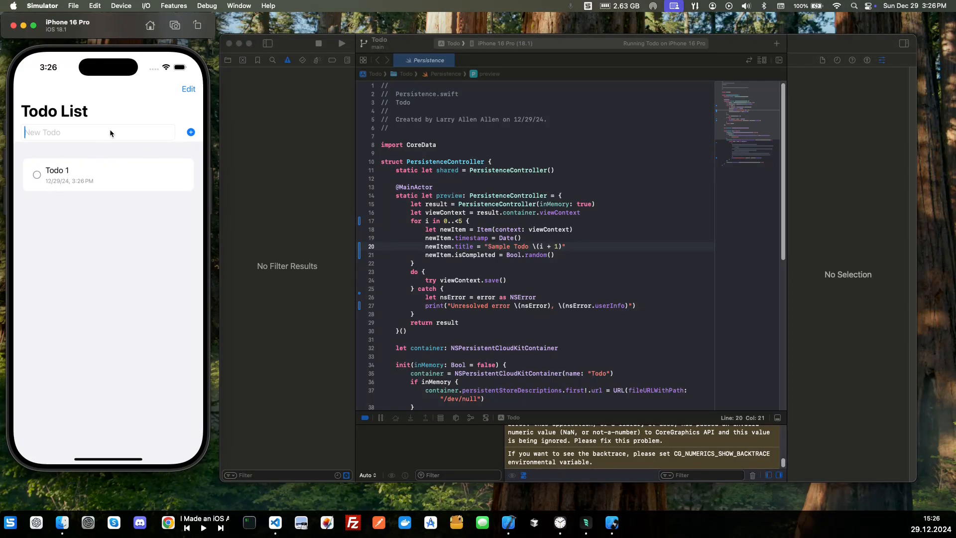
Add "Todo 2" to the list and mark it completed
type("Todo 2")
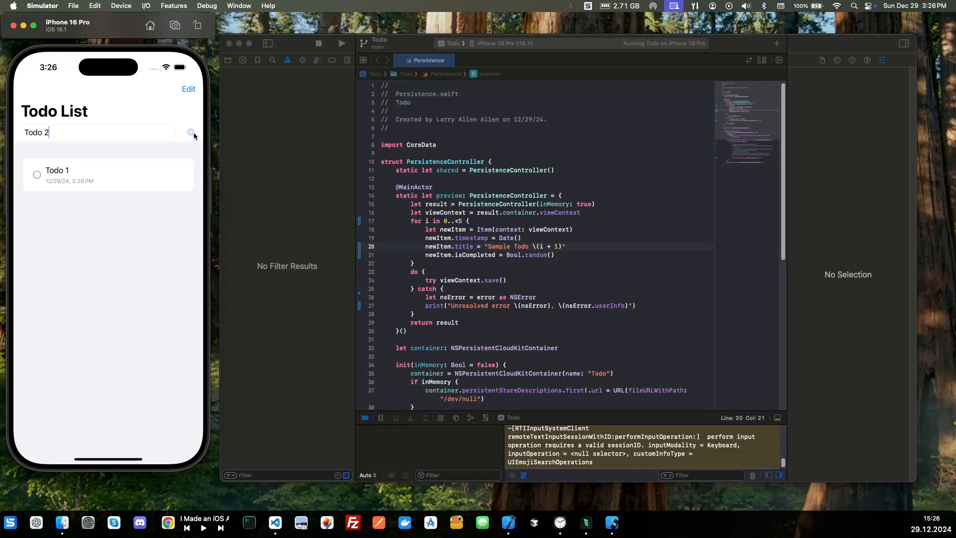
left_click(190, 132)
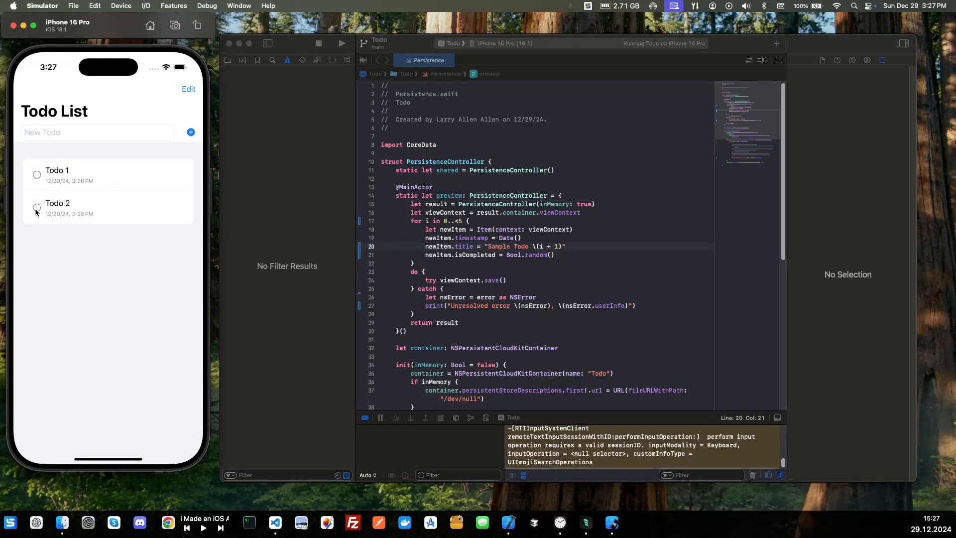
left_click(36, 207)
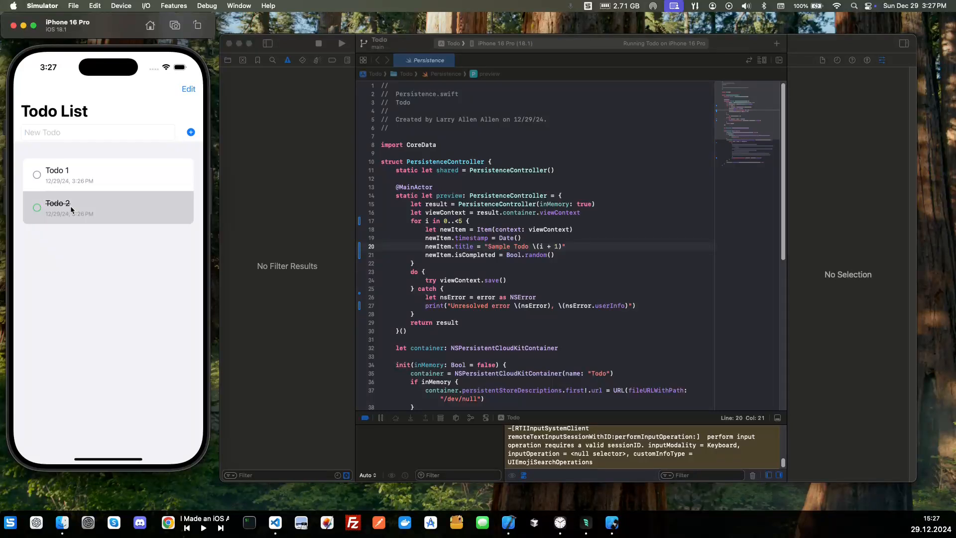
Delete Todo 1 in edit mode, finish editing, and uncheck Todo 2
left_click(189, 89)
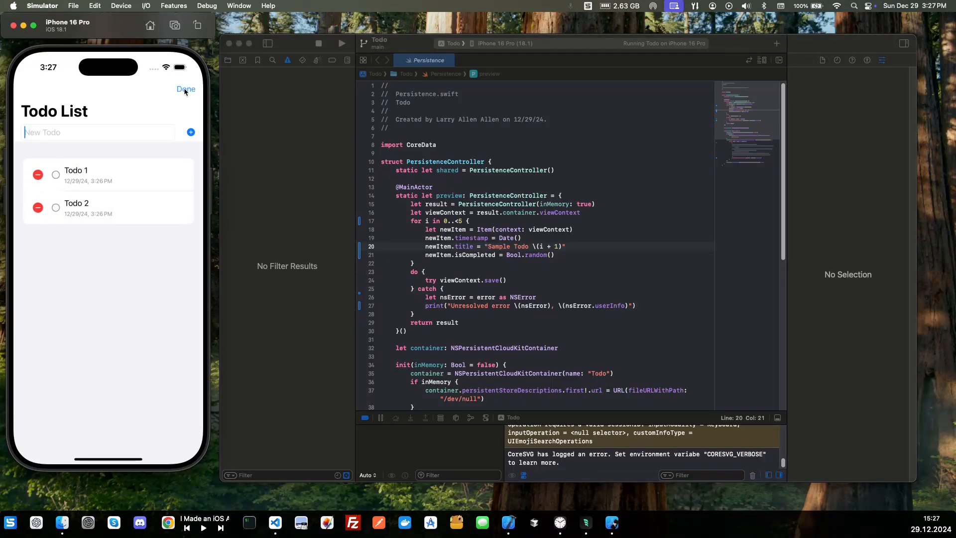
left_click(56, 175)
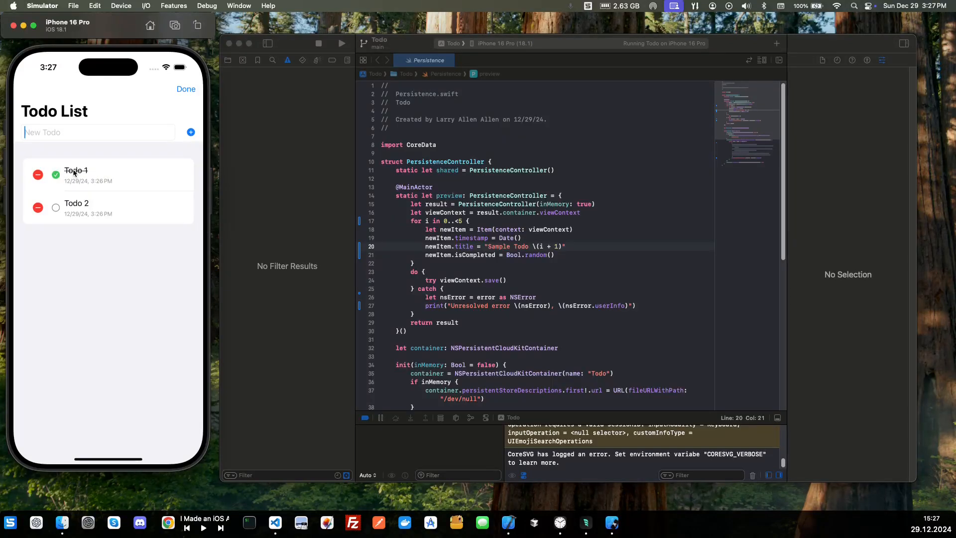
left_click(56, 175)
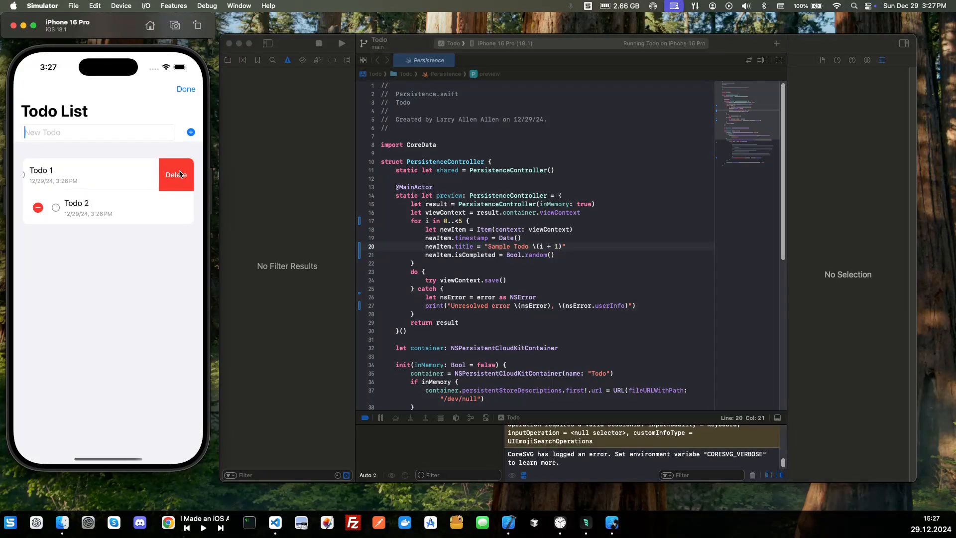
left_click(176, 174)
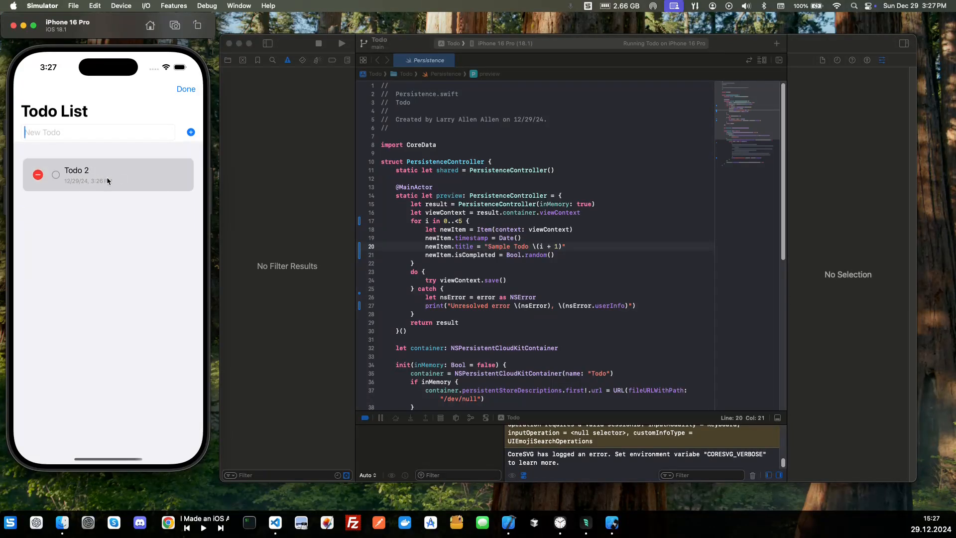
left_click(56, 175)
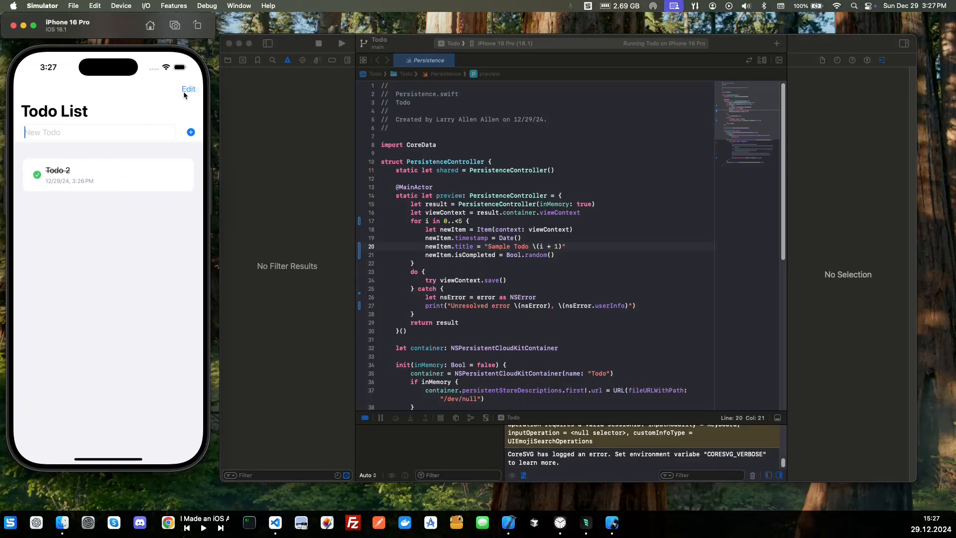
left_click(37, 176)
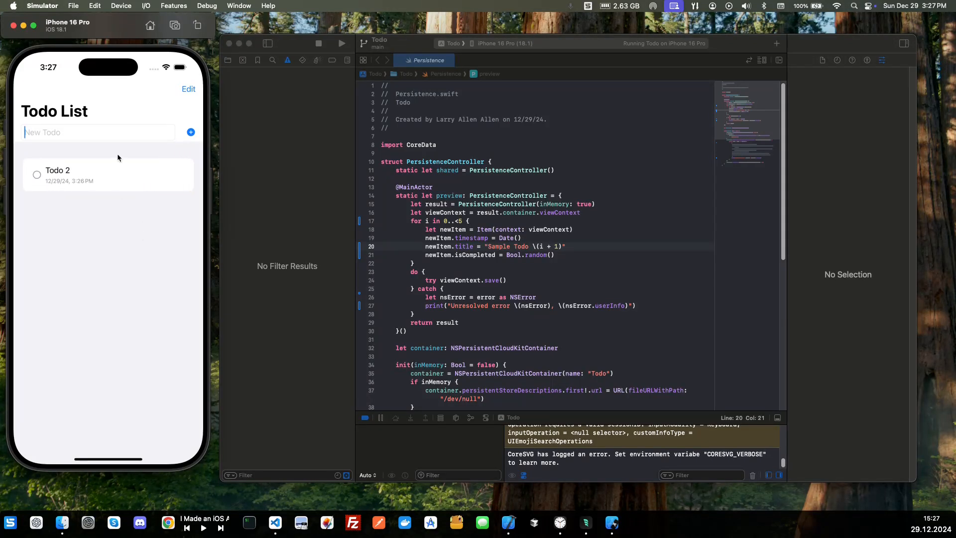
mouse_move(547, 177)
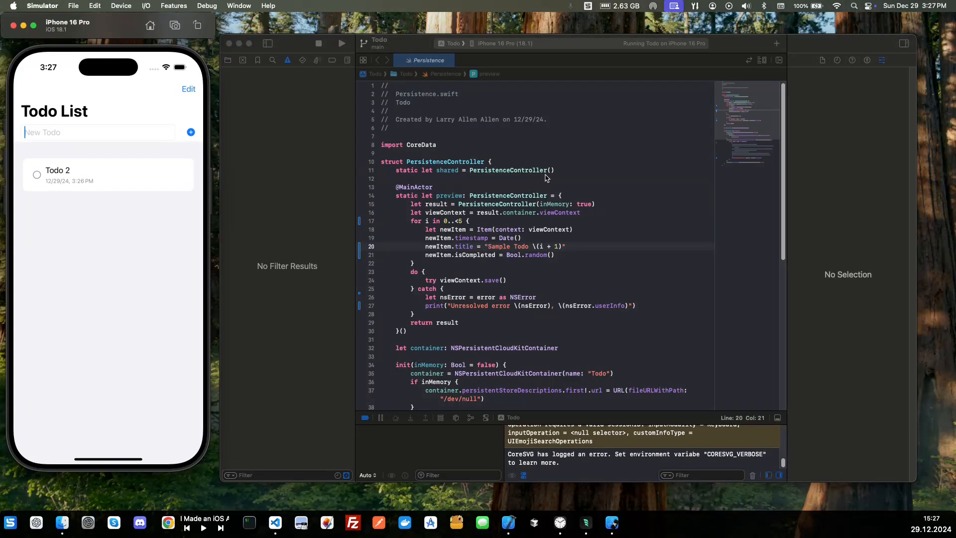
mouse_move(110, 139)
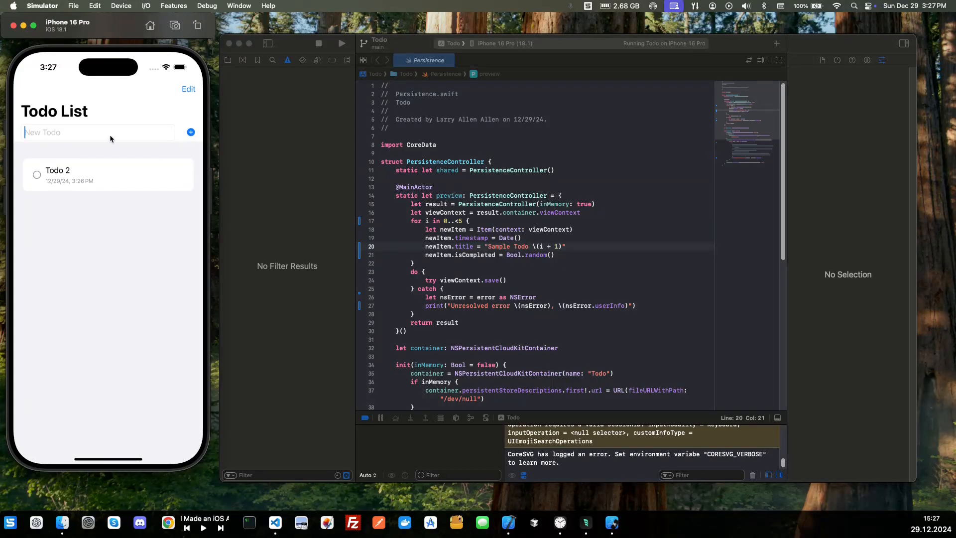
mouse_move(153, 245)
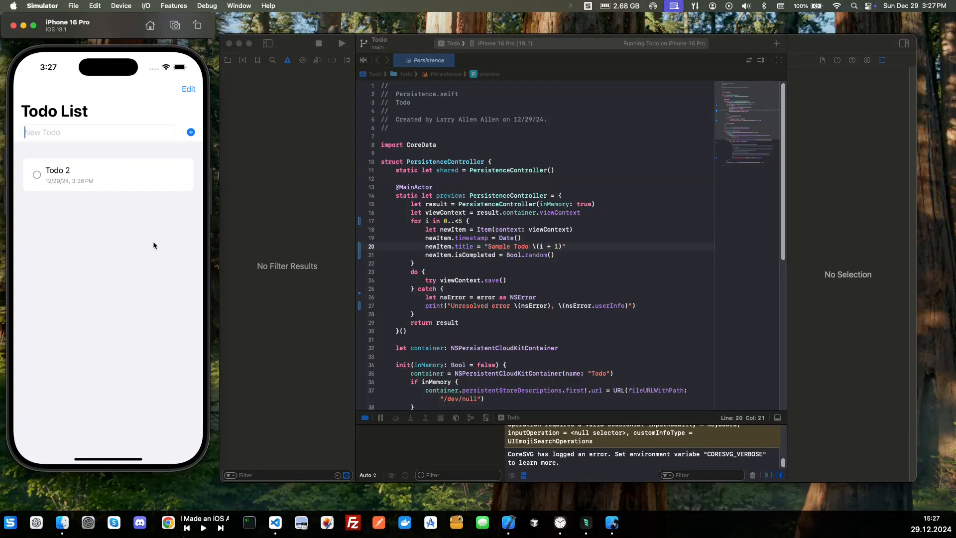